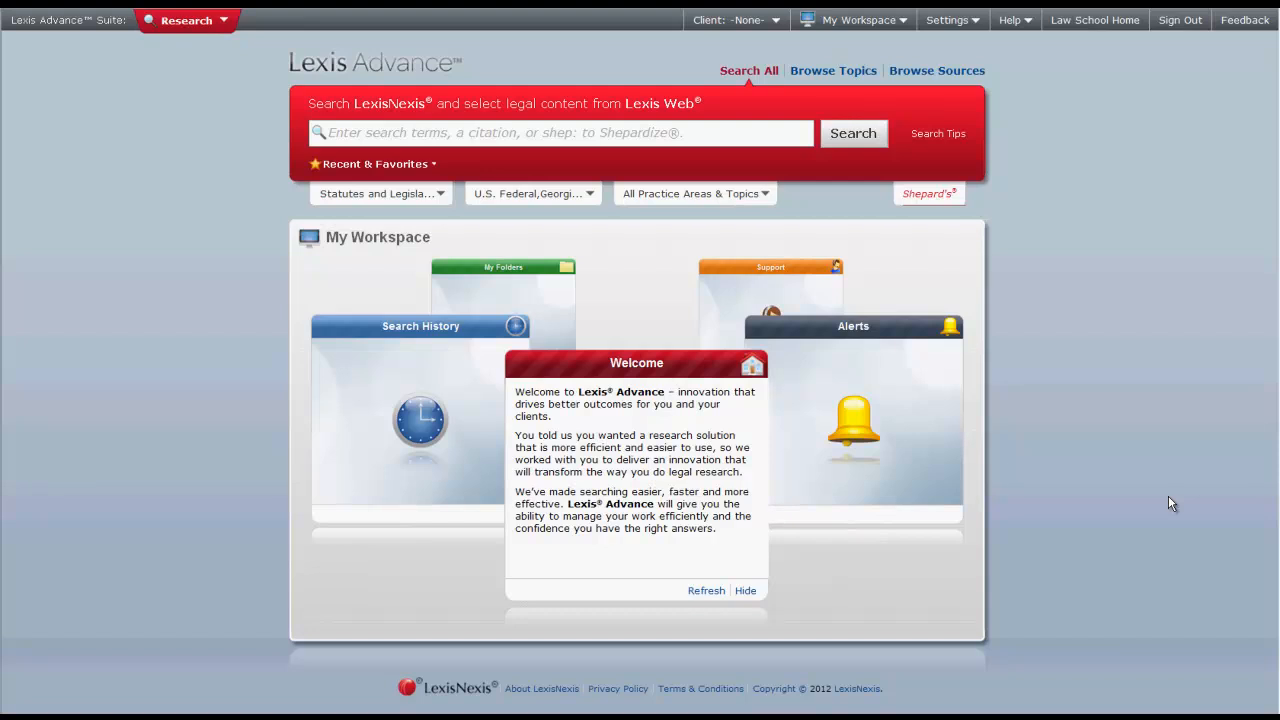
mouse_move(1200, 580)
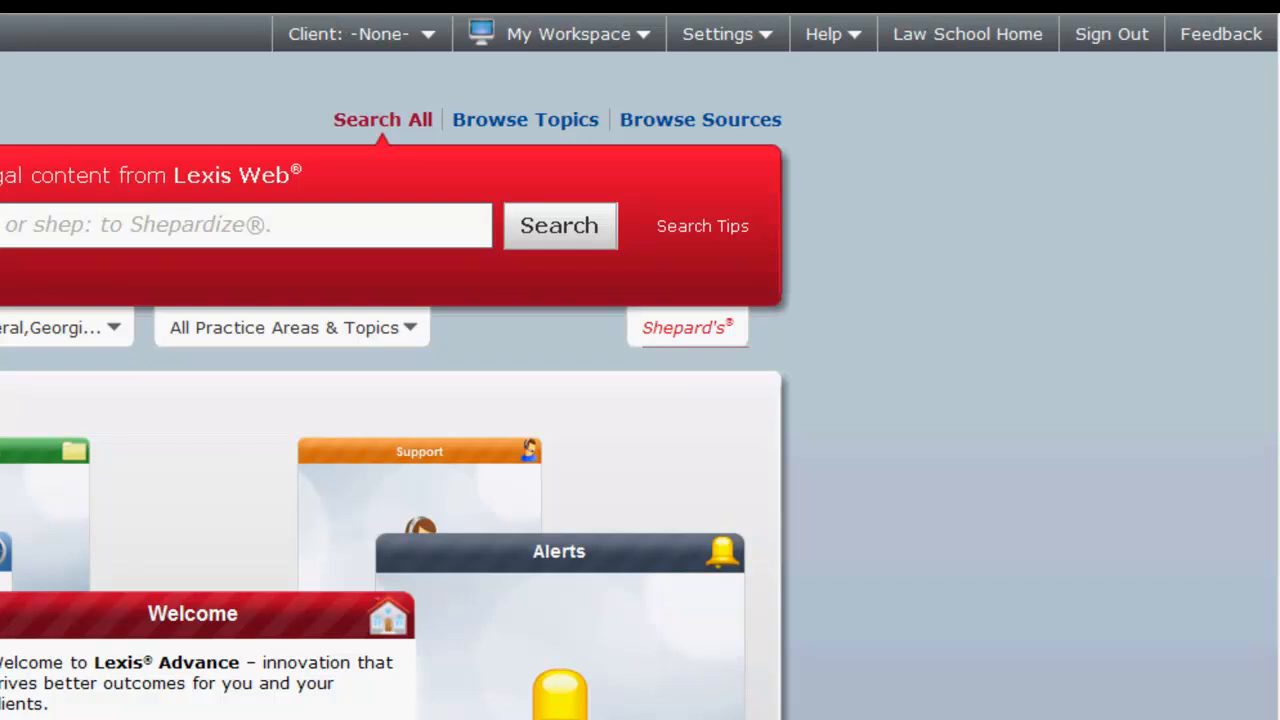
mouse_move(676, 64)
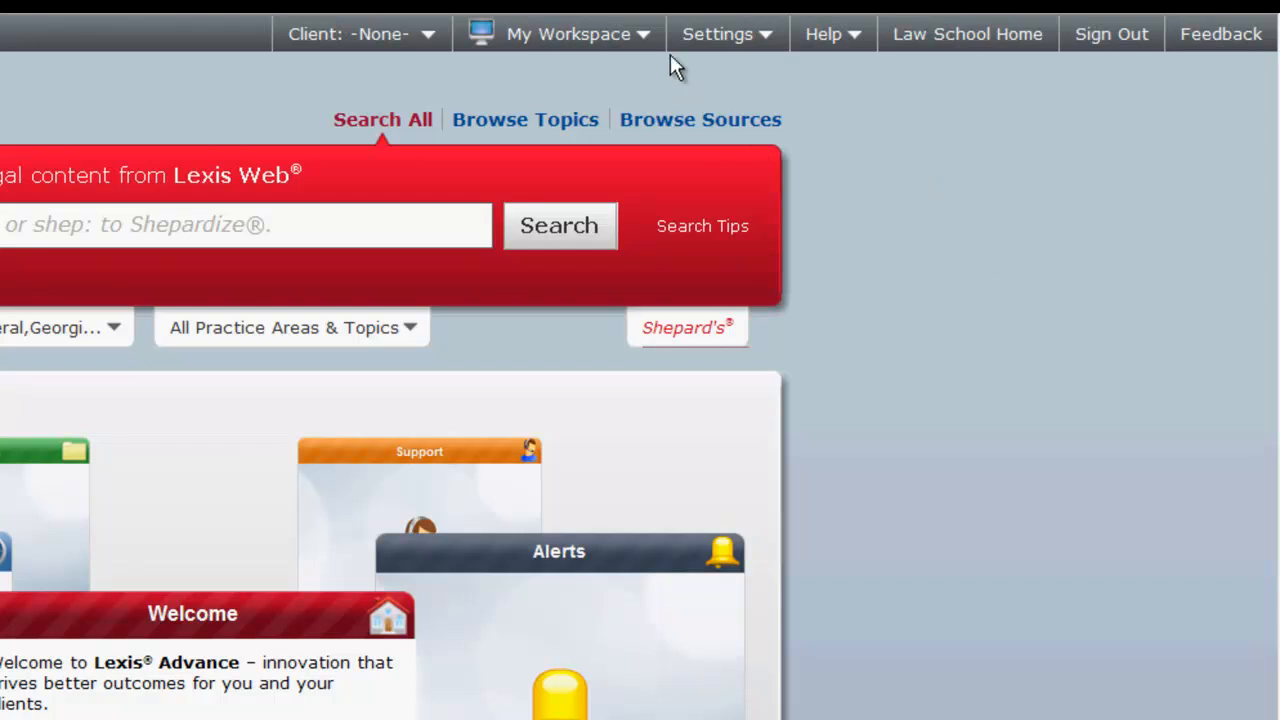
Rotate My Workspace so the Search History pod, listing recent searches, sits in front.
click(568, 32)
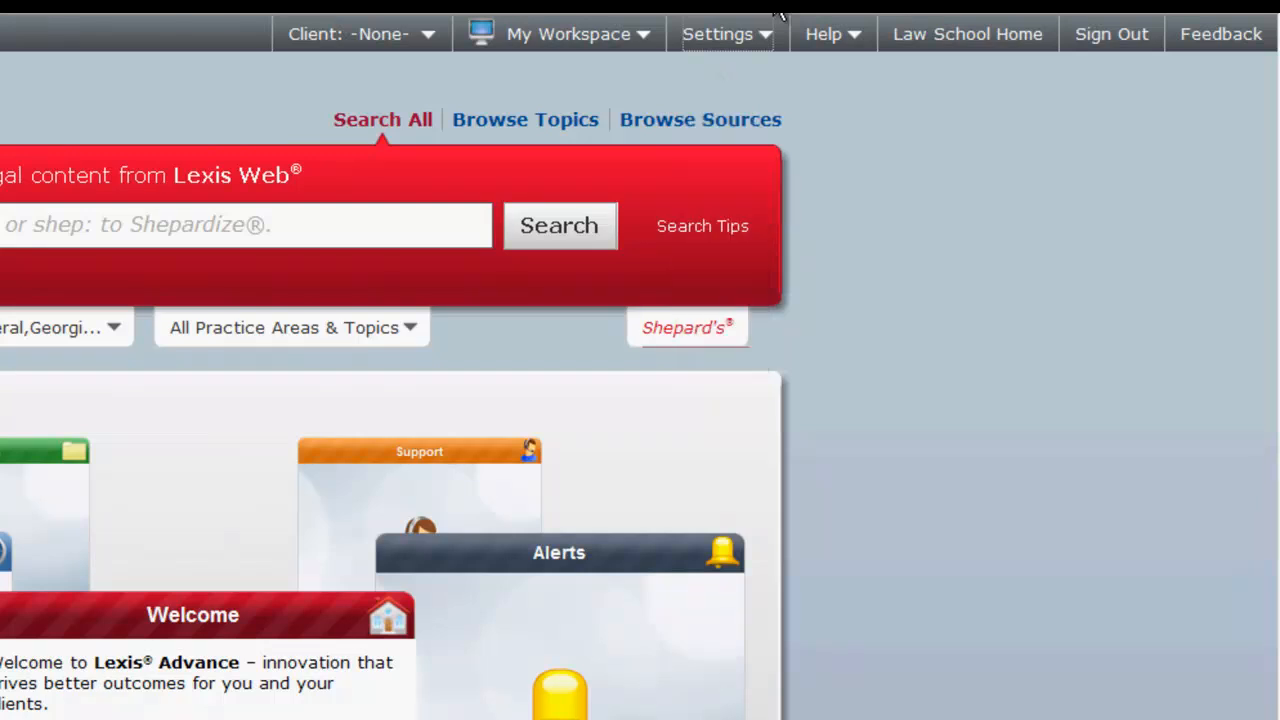
click(824, 32)
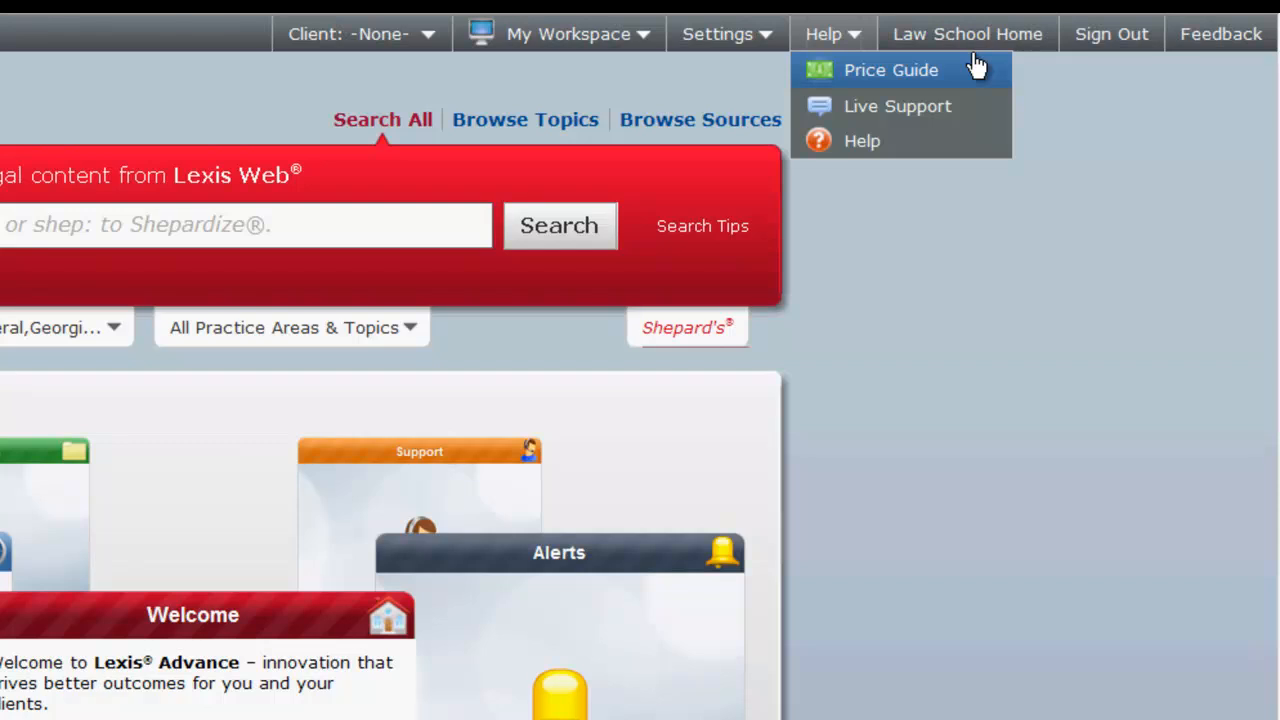
mouse_move(990, 106)
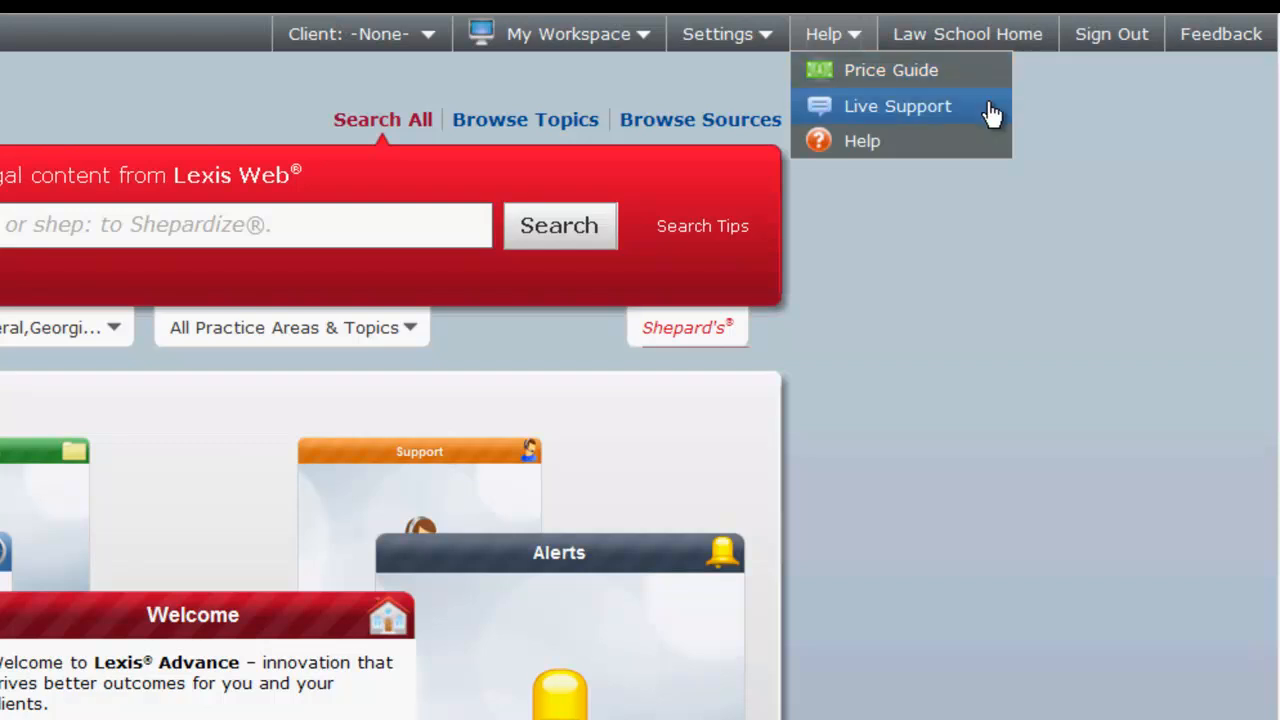
mouse_move(992, 156)
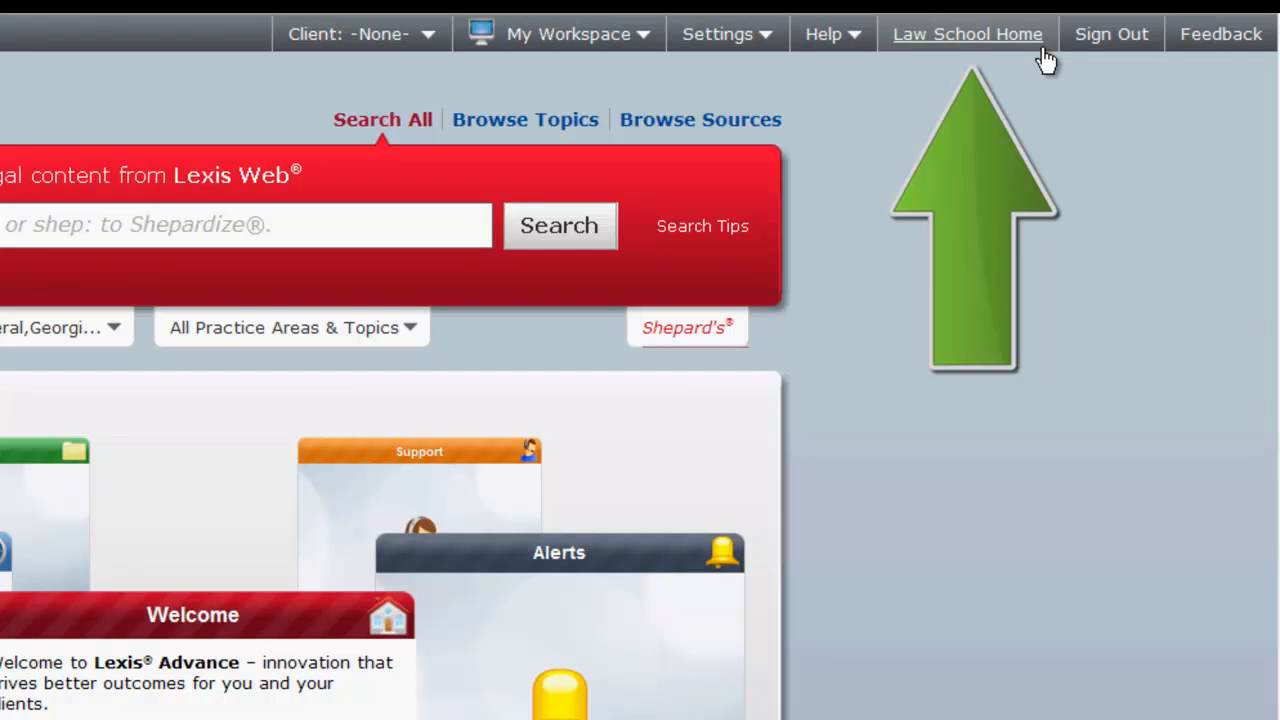
mouse_move(1150, 70)
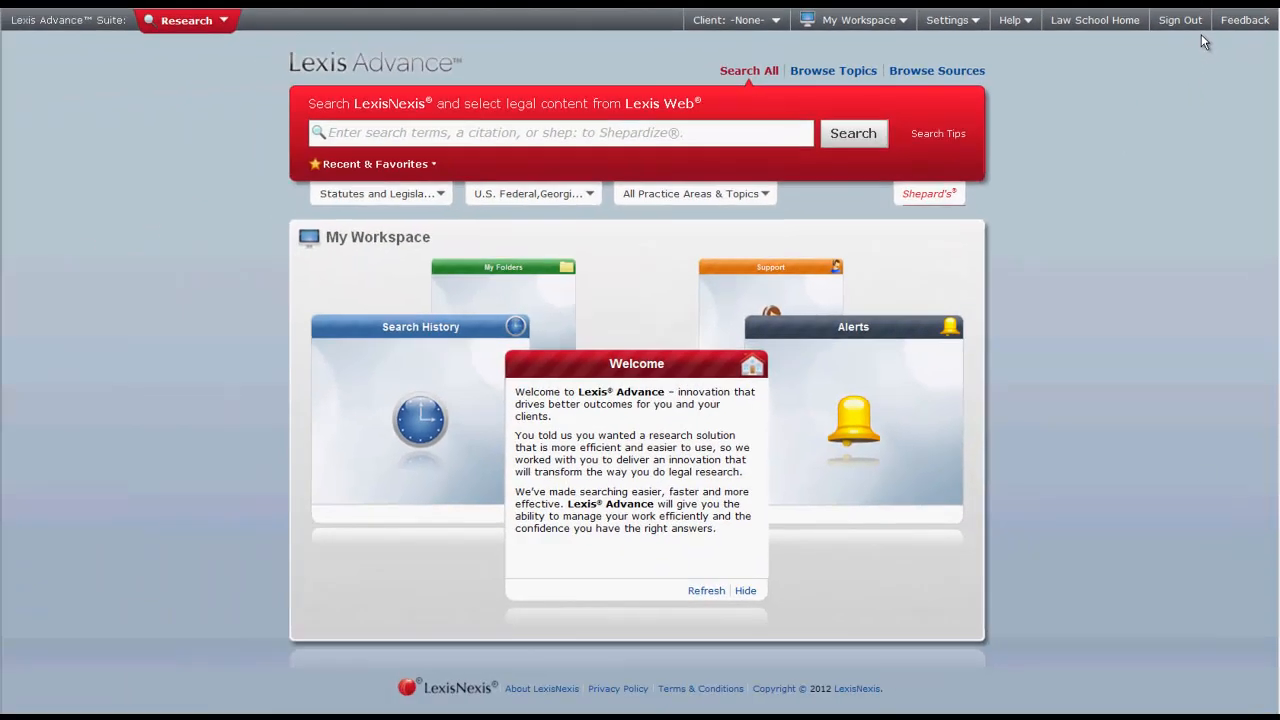
mouse_move(1204, 474)
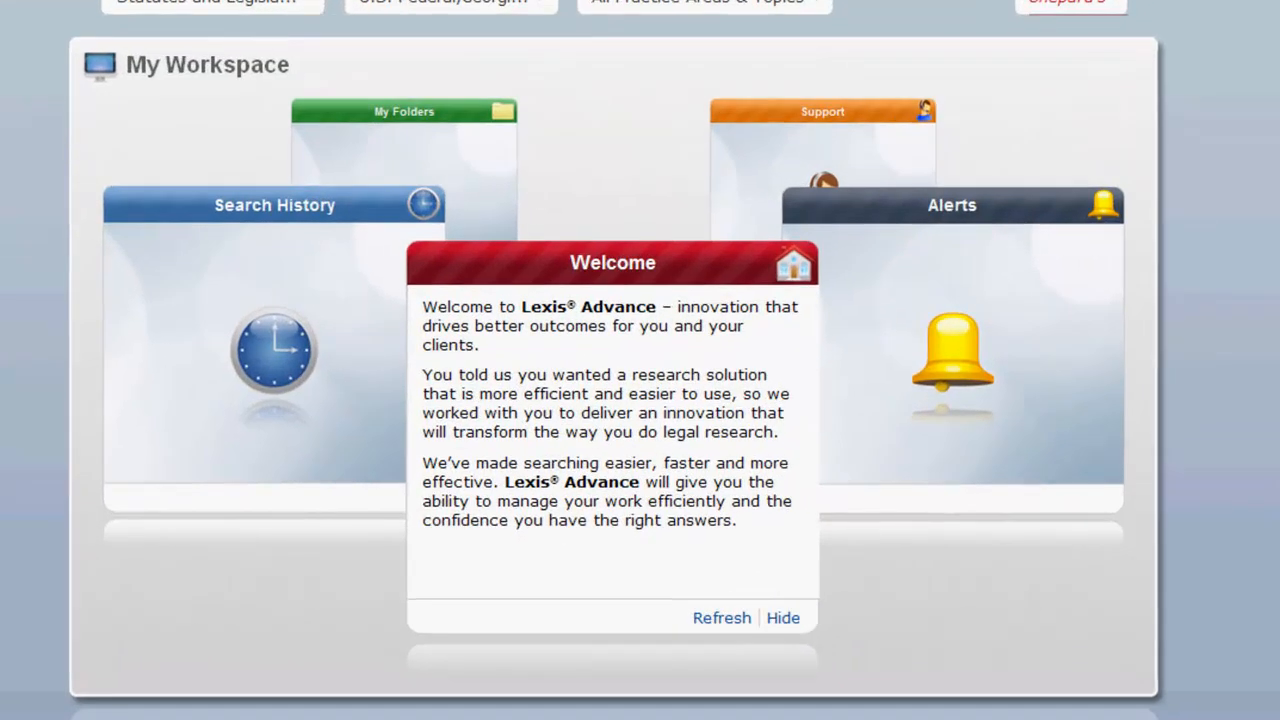
mouse_move(1192, 348)
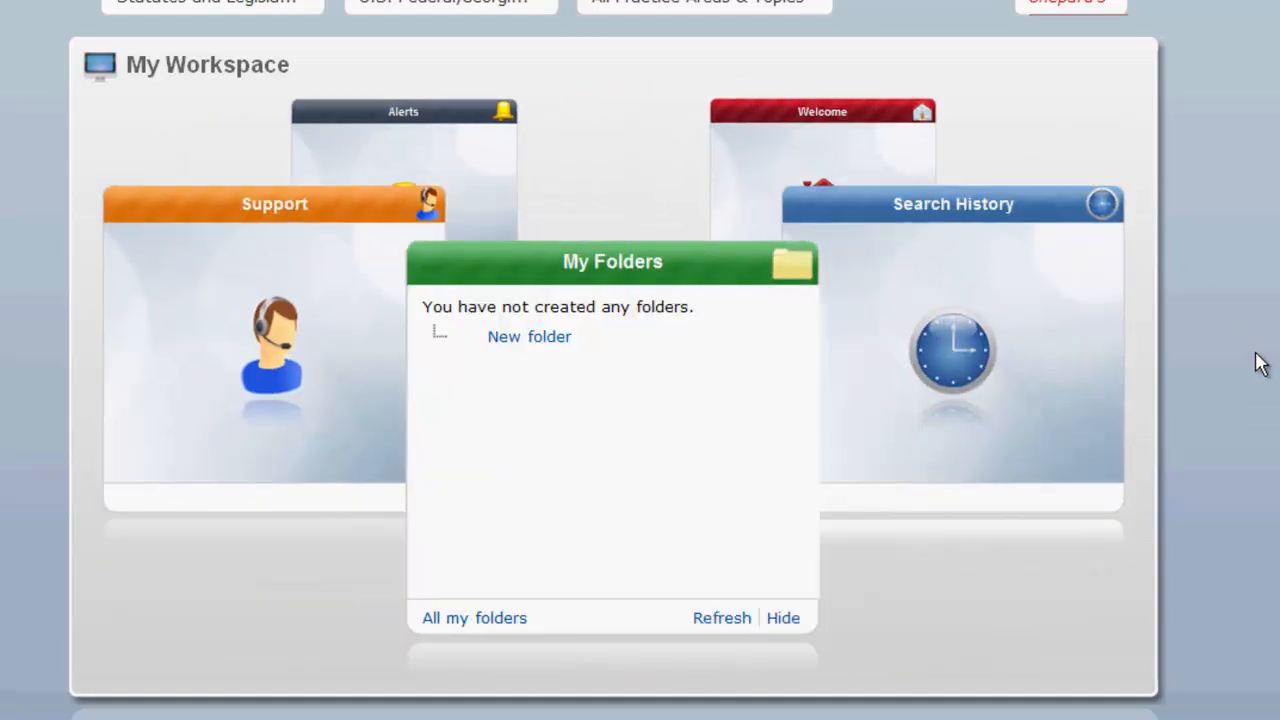
mouse_move(1256, 348)
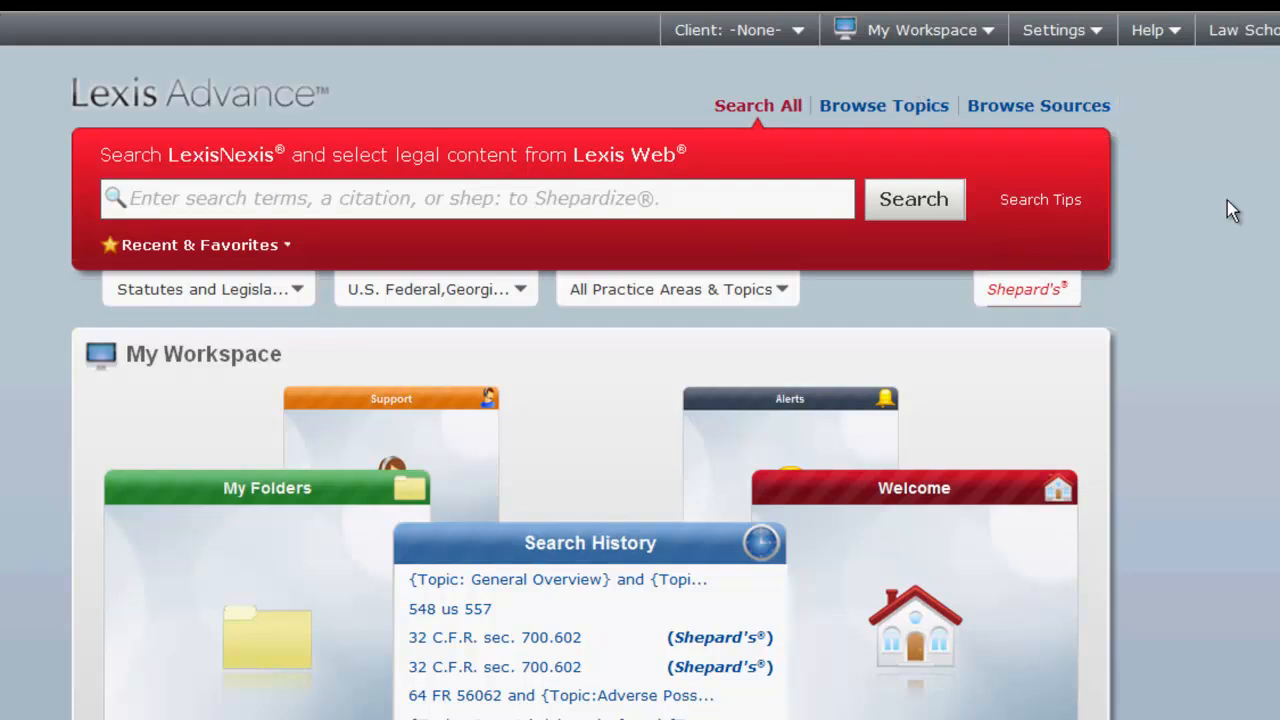
mouse_move(1028, 288)
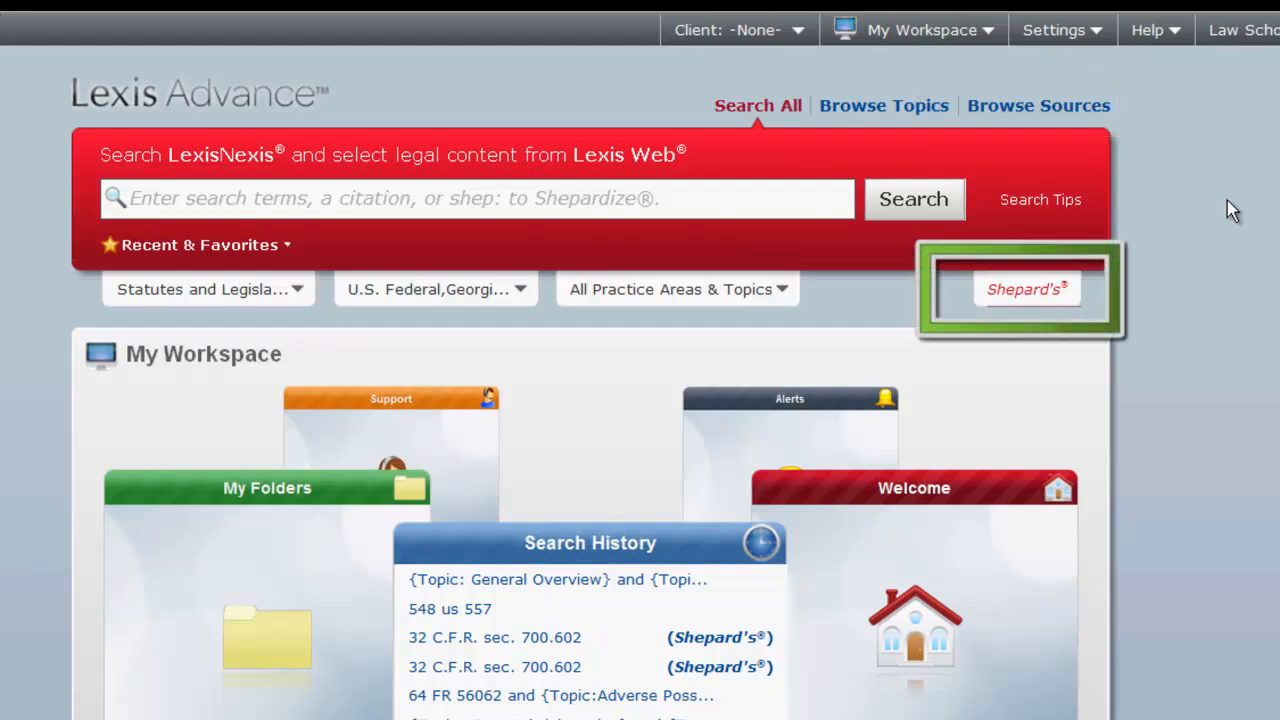
mouse_move(1142, 262)
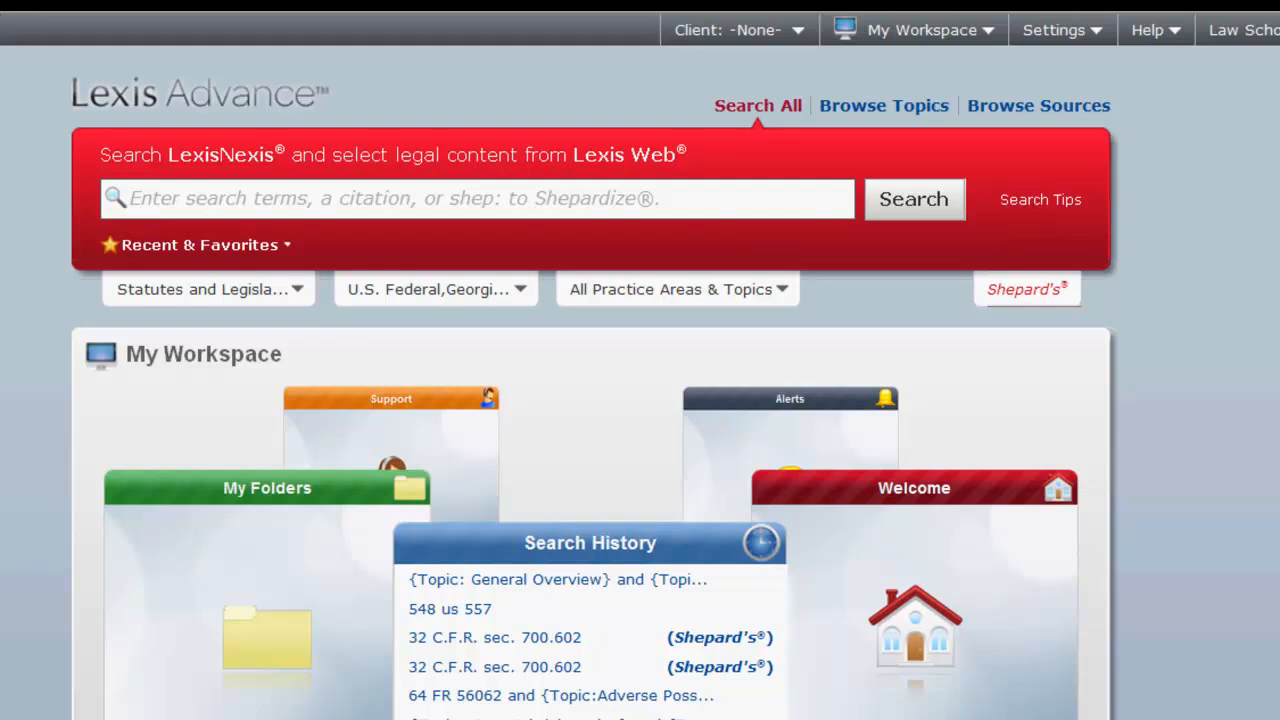
Run a citation search for 410 US 113 to retrieve Roe v. Wade.
text(410 US 113)
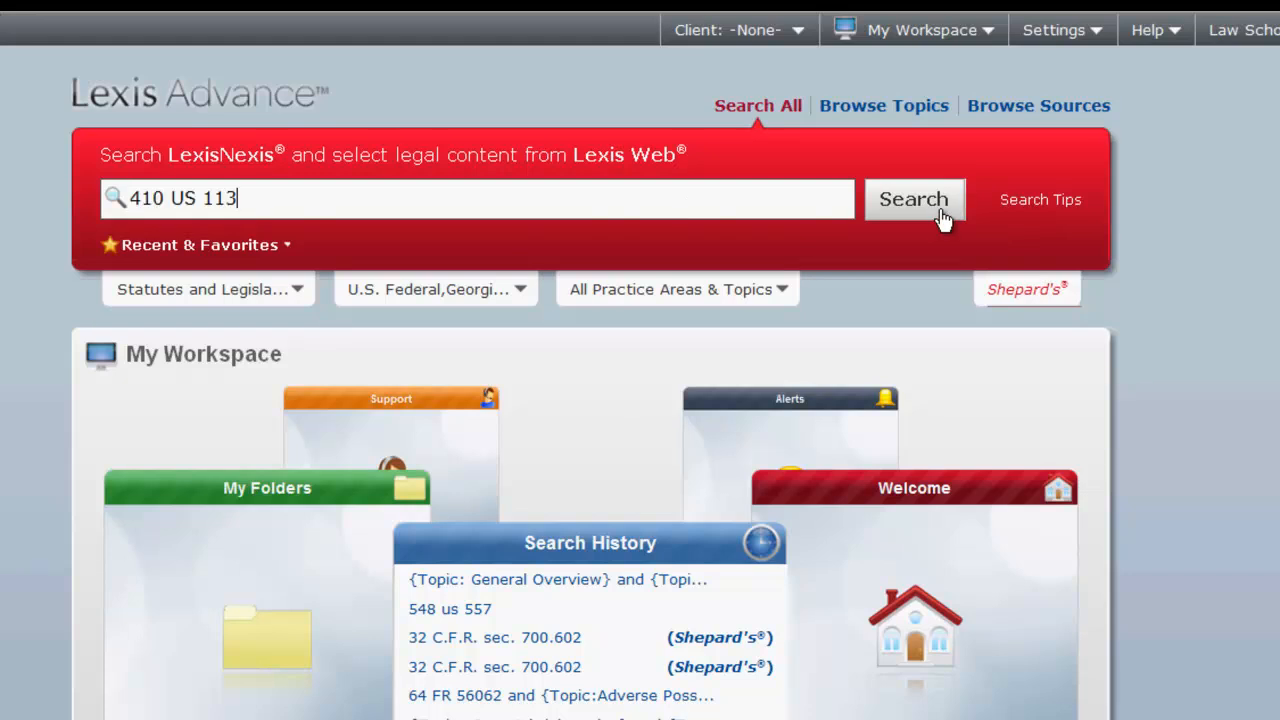
click(912, 200)
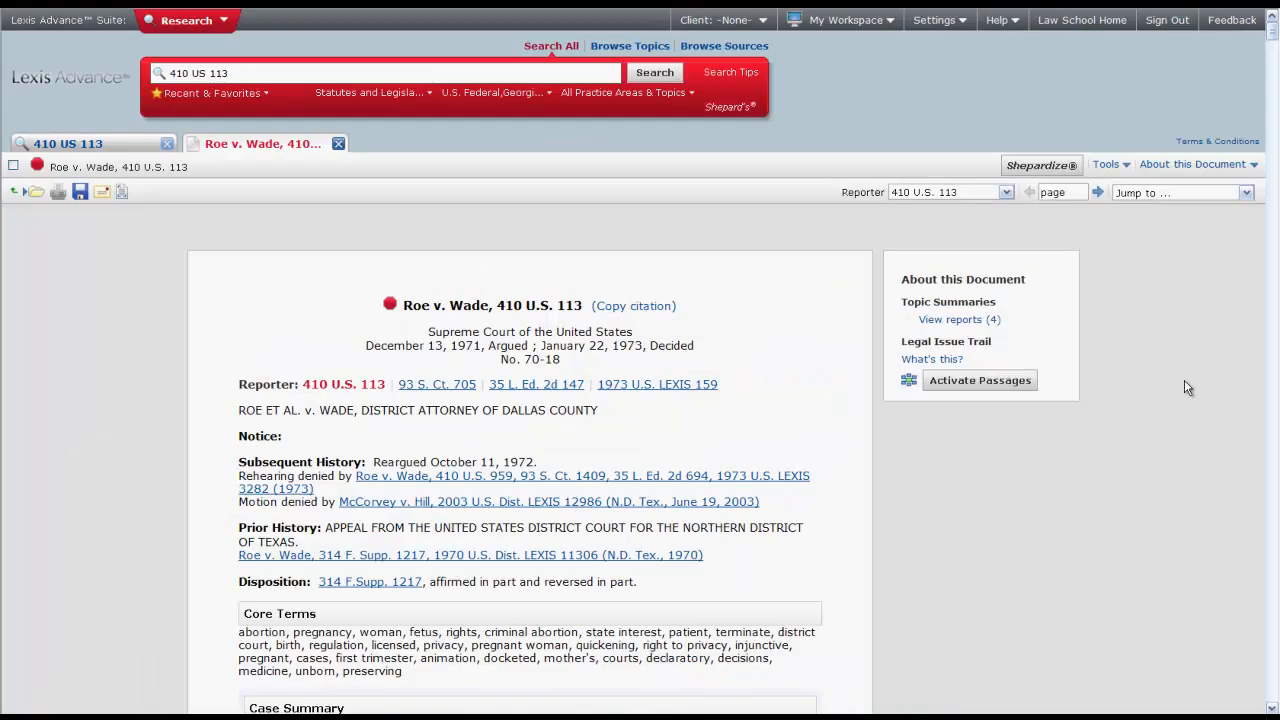
mouse_move(938, 512)
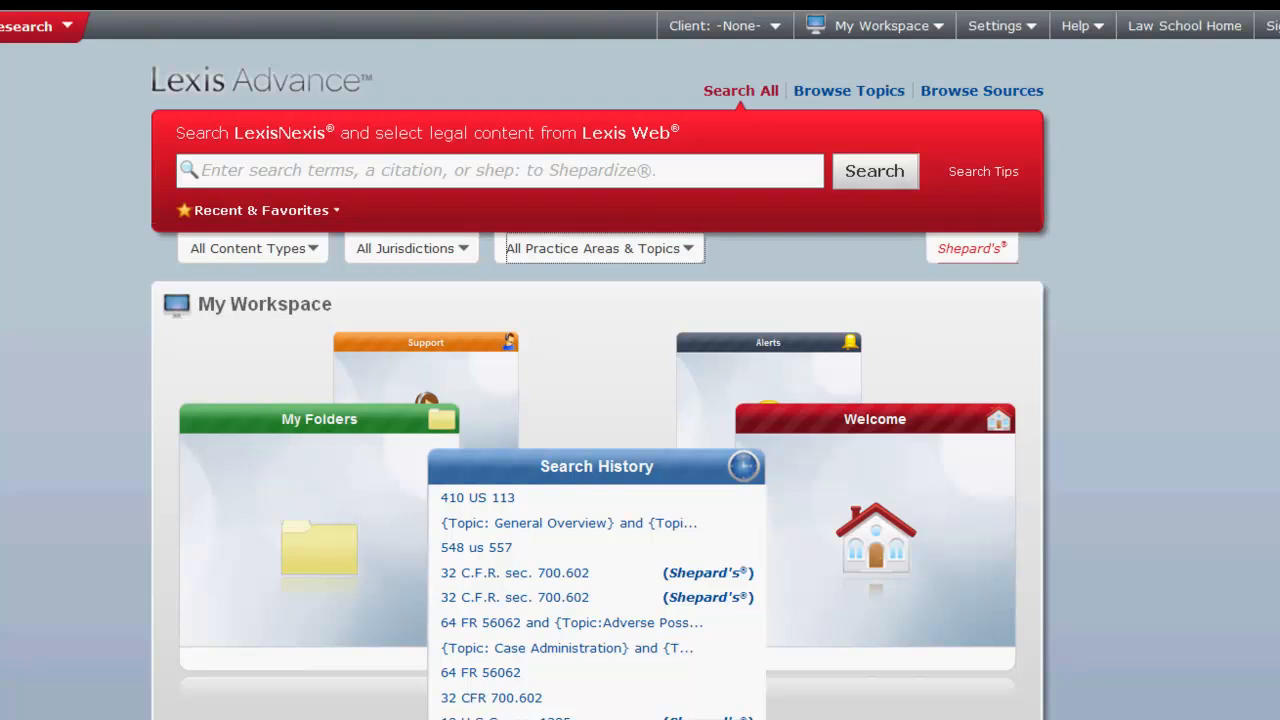
Limit content types to Cases, Statutes and Legislation, and Administrative Codes, starting in Statutes and Legislation.
click(252, 248)
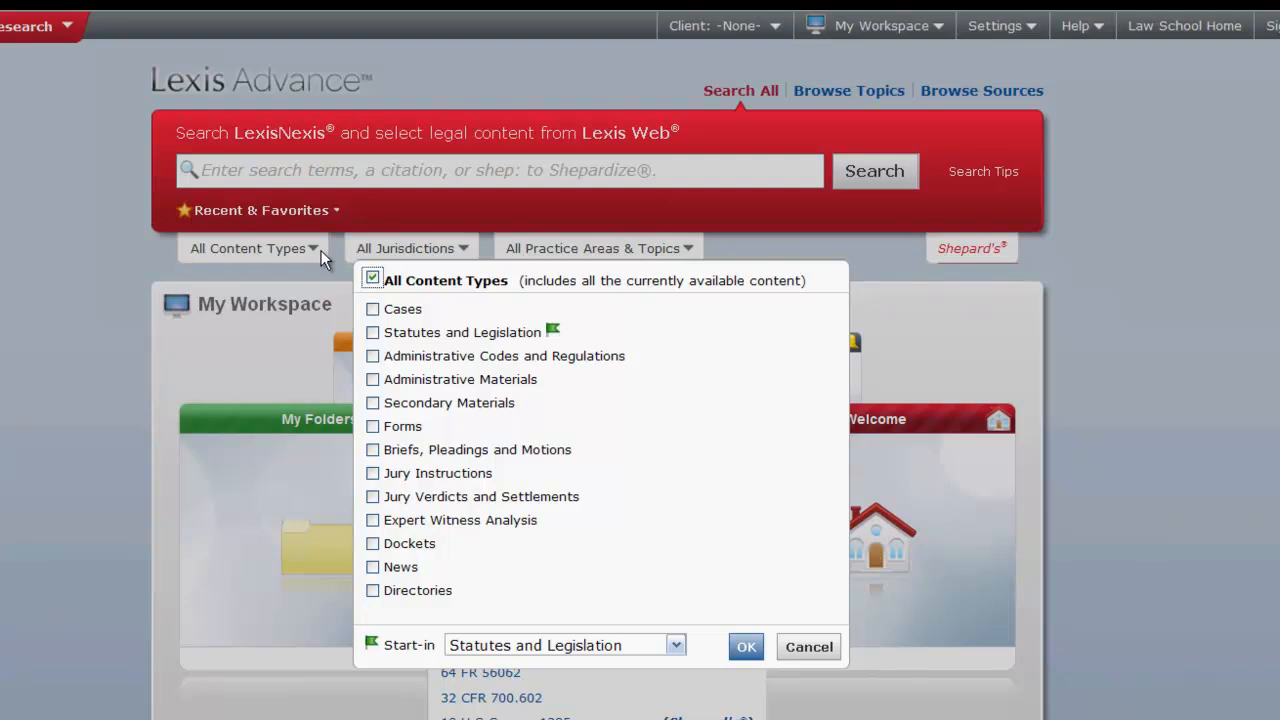
mouse_move(332, 270)
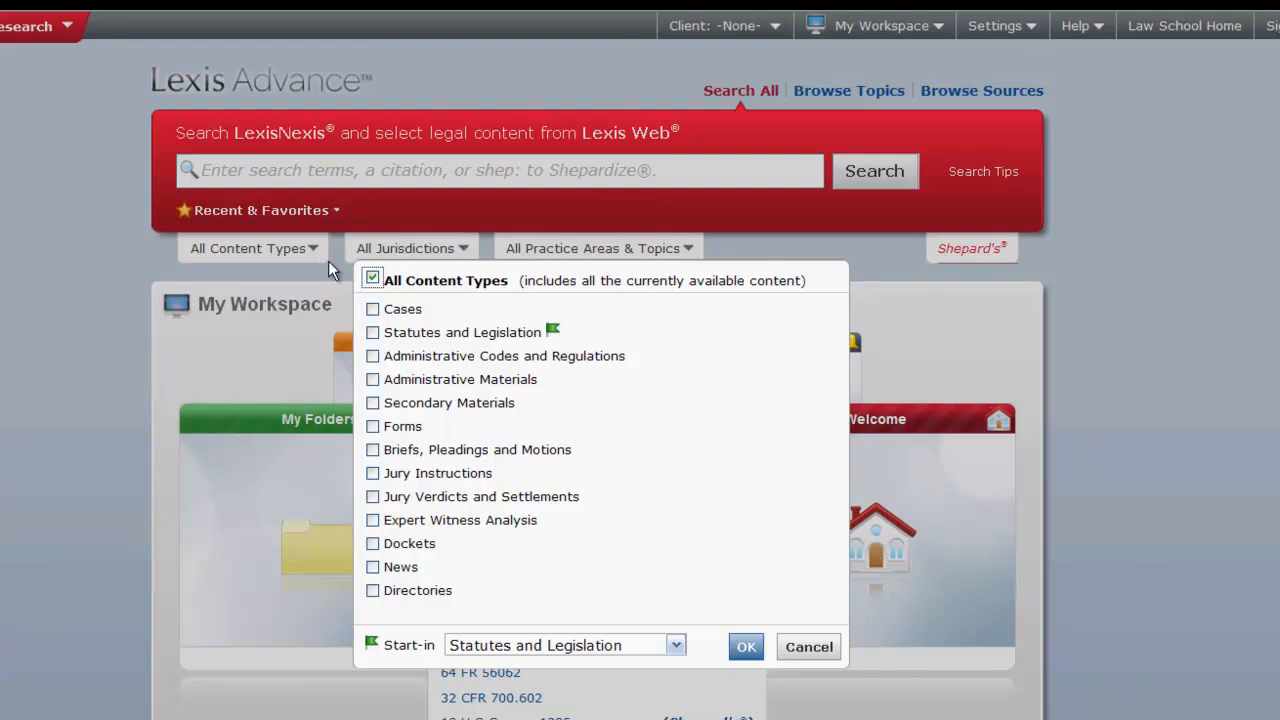
click(372, 308)
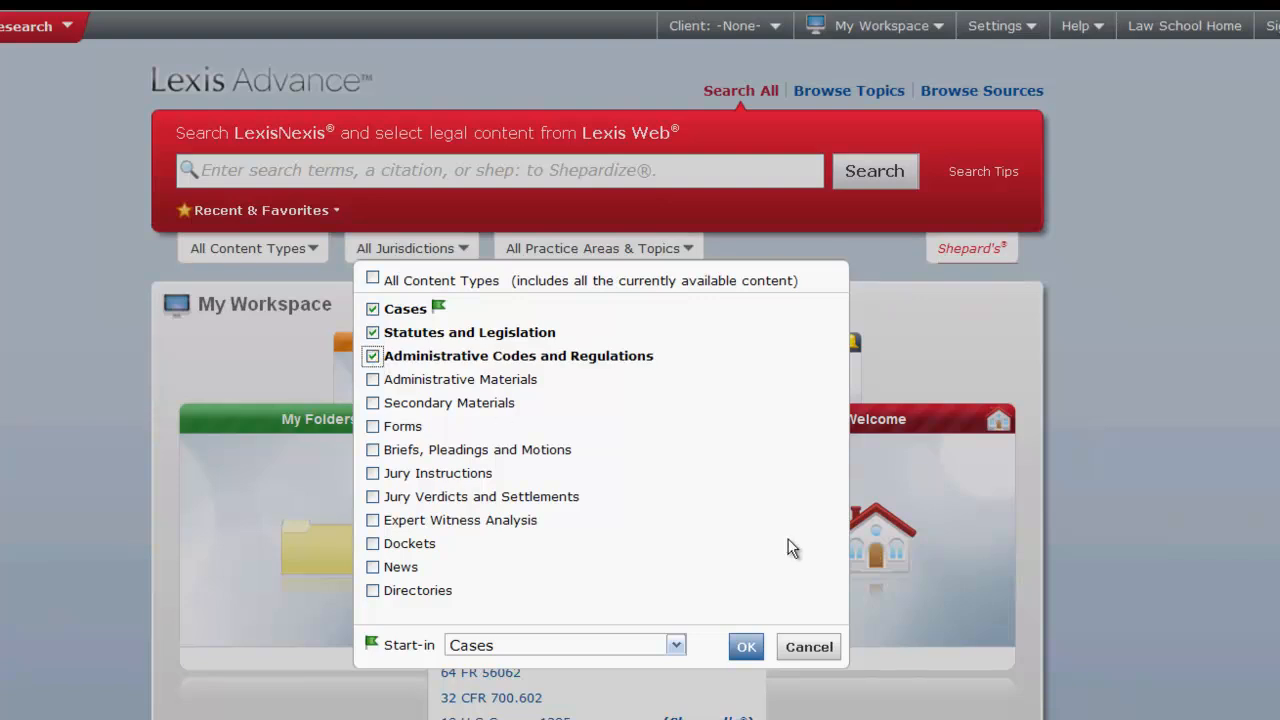
mouse_move(790, 570)
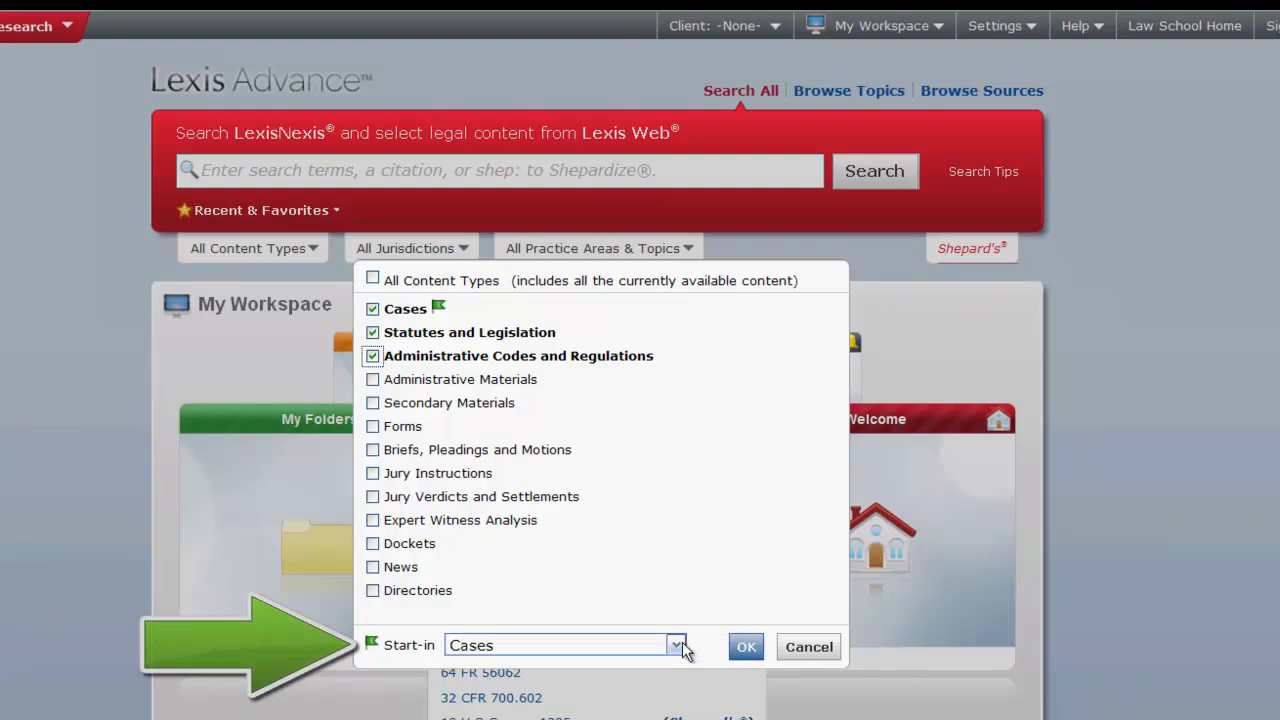
click(676, 644)
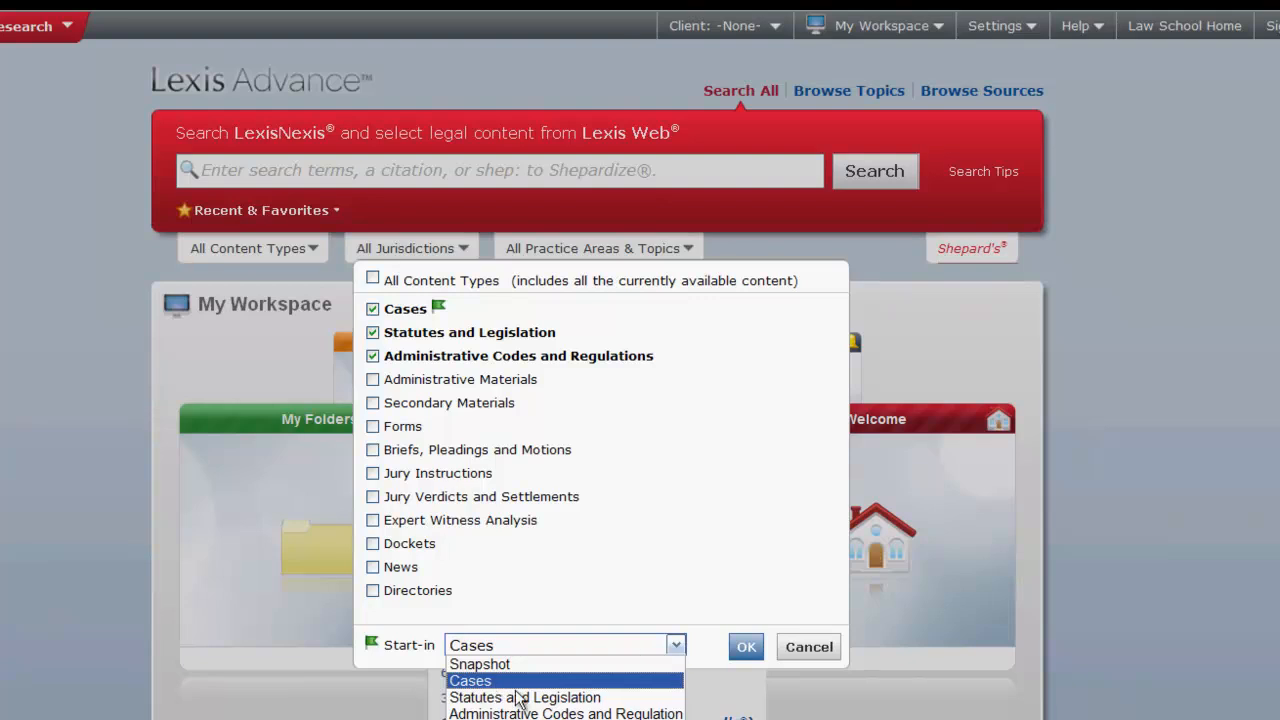
click(524, 696)
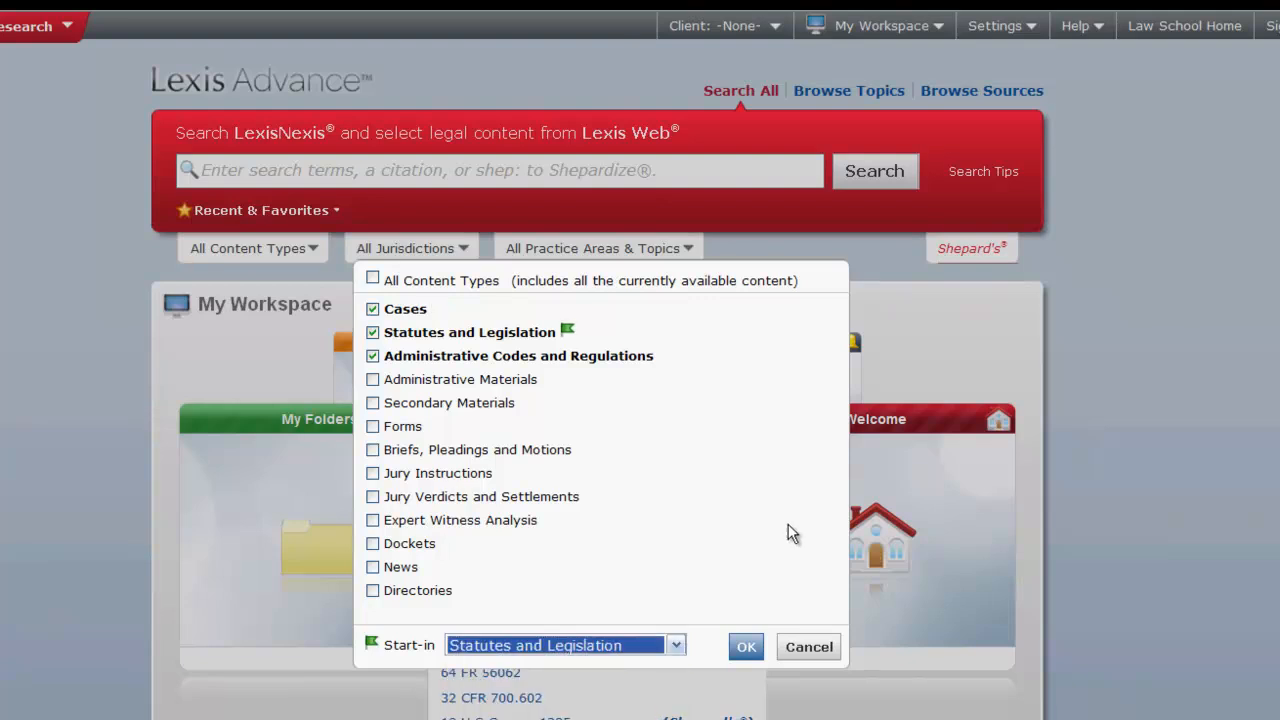
click(746, 646)
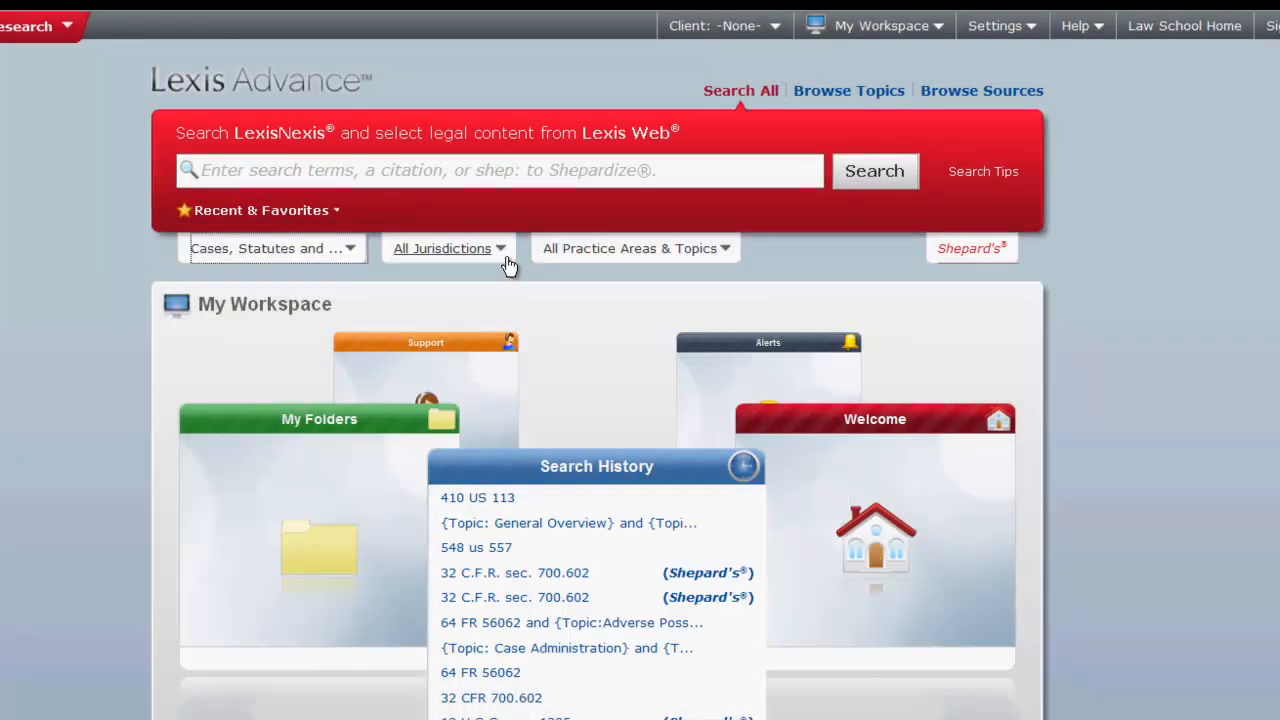
Set the jurisdiction filter to U.S. Federal, Idaho, Michigan and Minnesota.
click(448, 248)
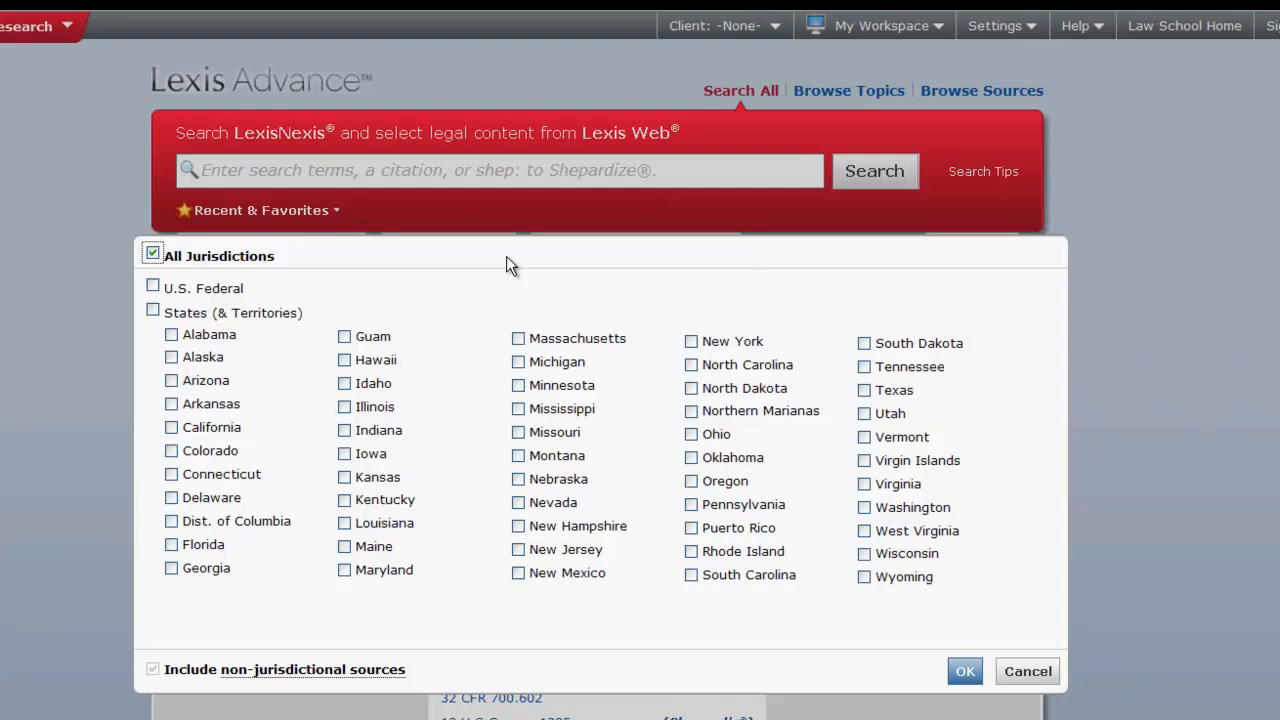
mouse_move(504, 302)
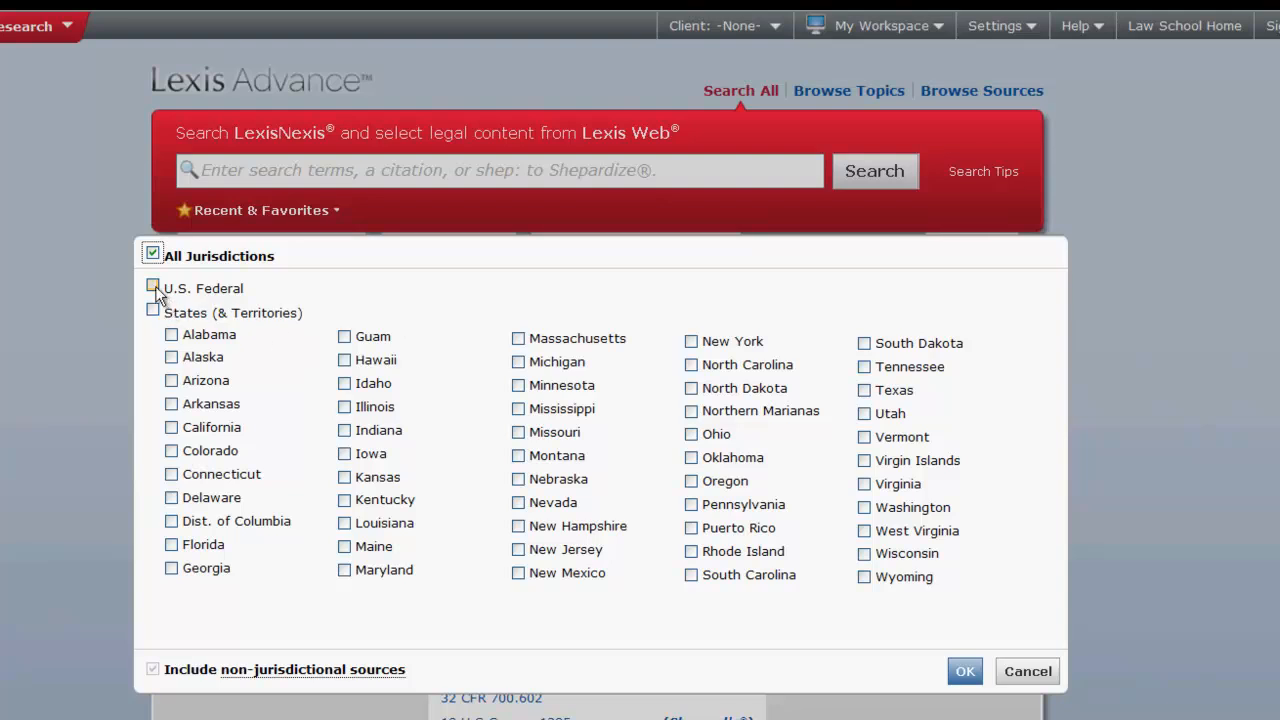
click(152, 288)
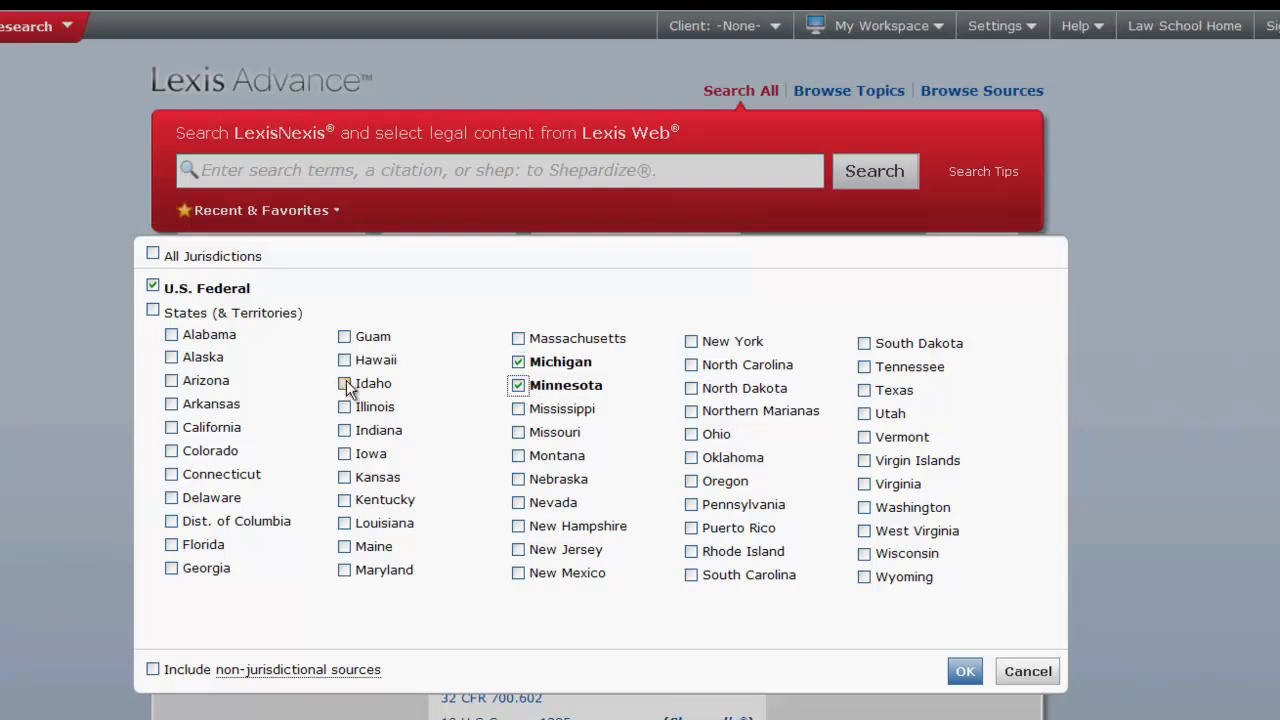
click(344, 384)
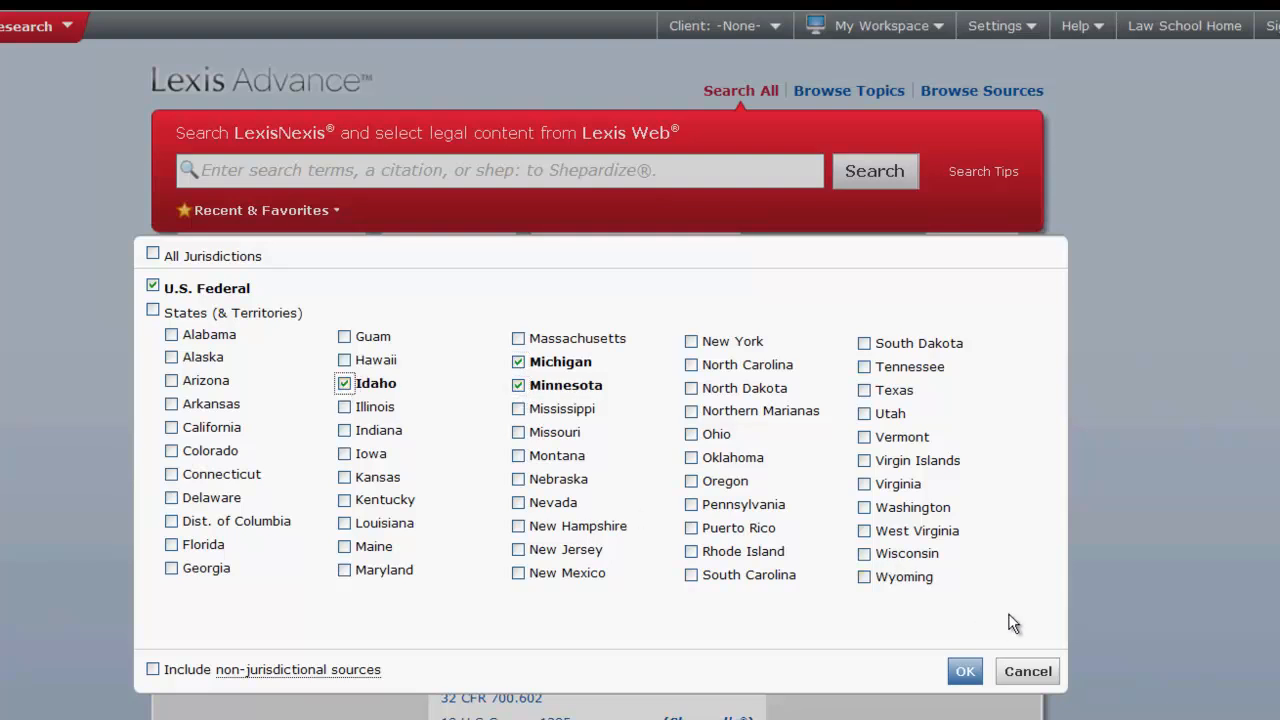
click(964, 672)
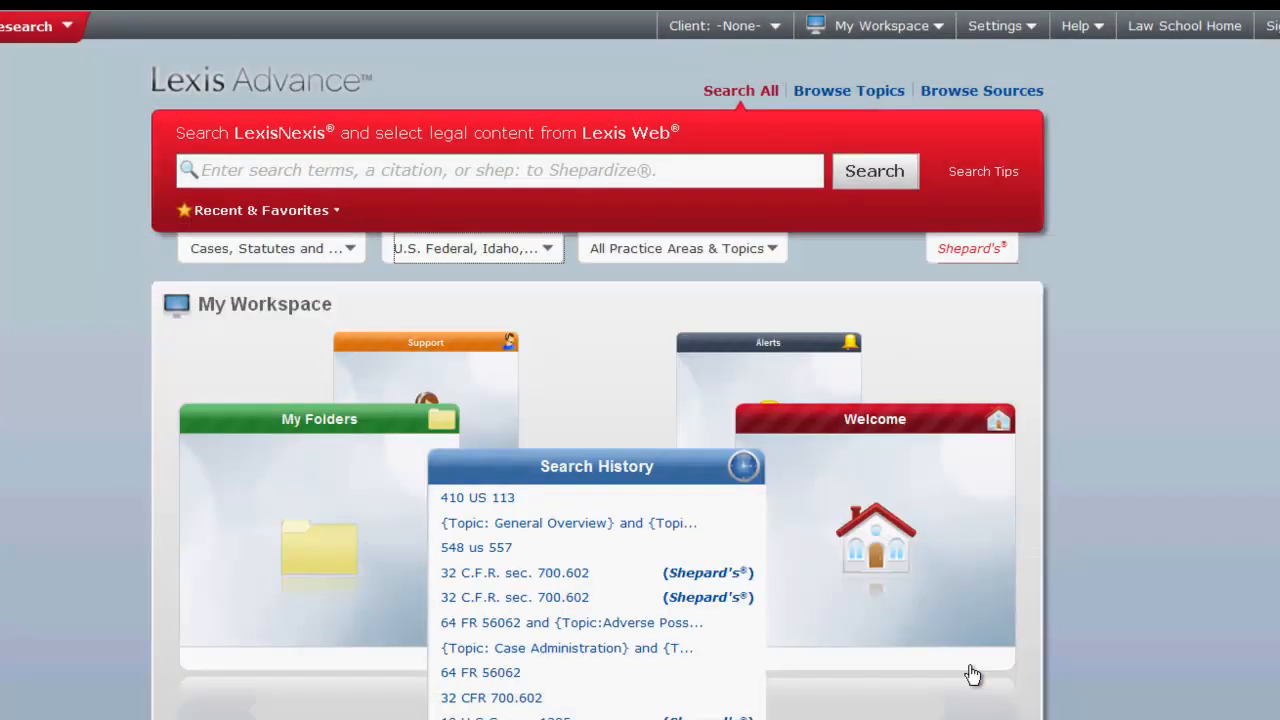
Review the Practice Areas & Topics list and leave filters at their all-inclusive defaults.
click(680, 248)
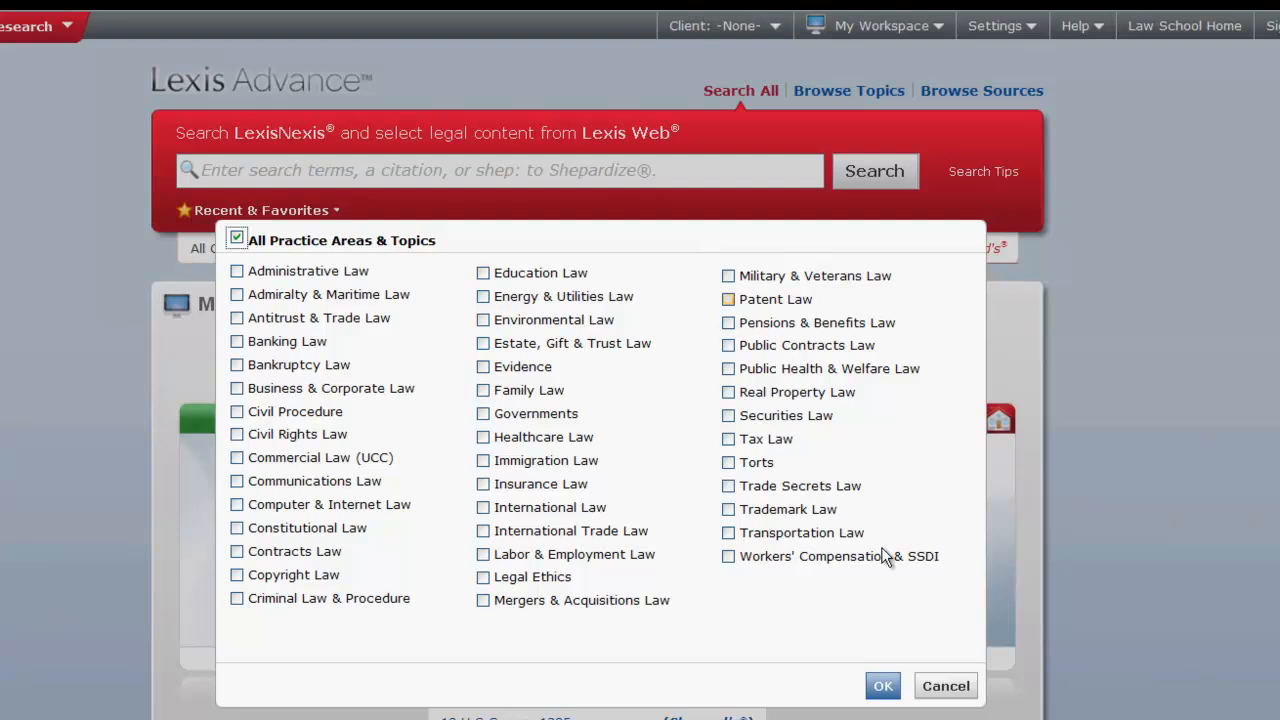
click(882, 684)
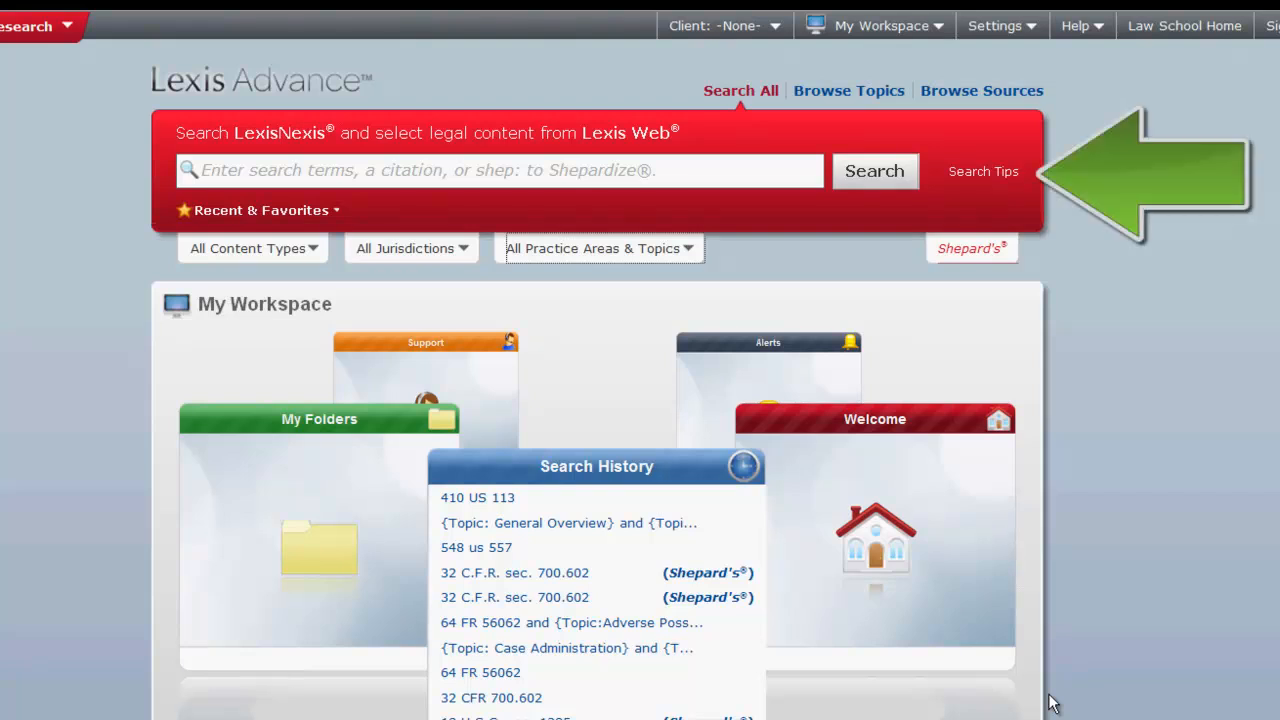
mouse_move(1024, 280)
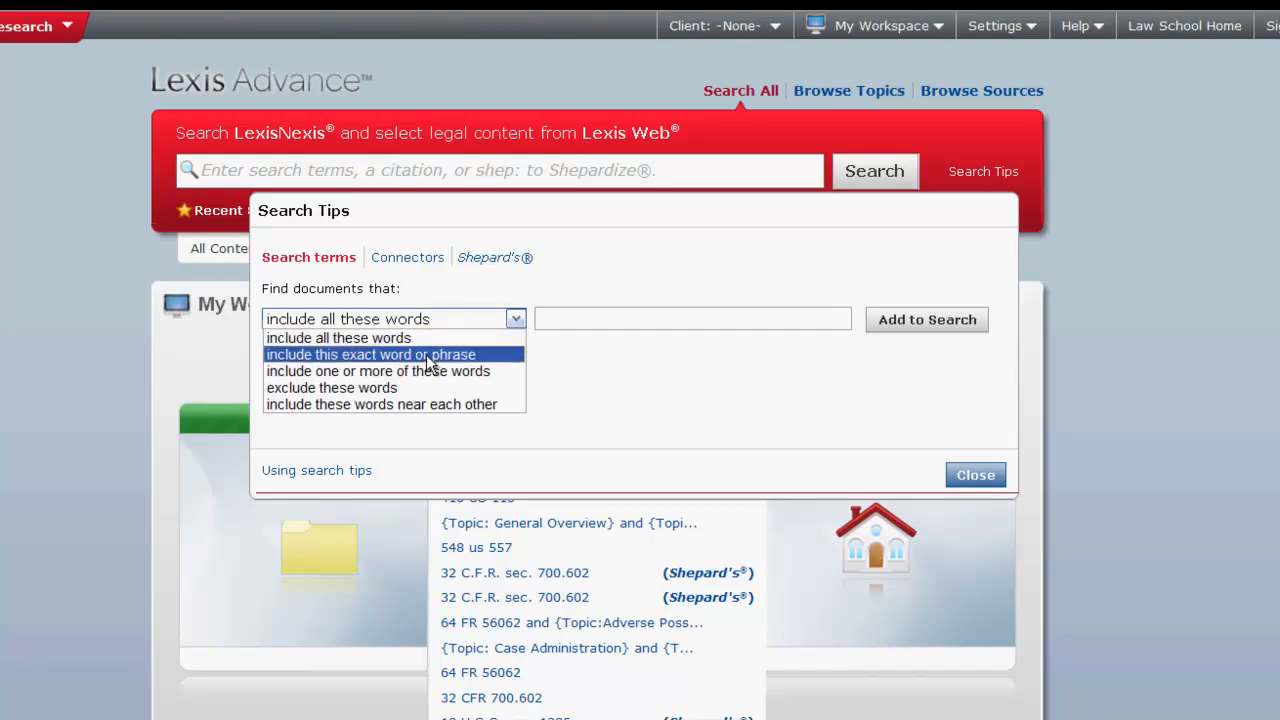
Add the exact phrase "diversity jurisdiction" to the search via Search Tips.
click(372, 354)
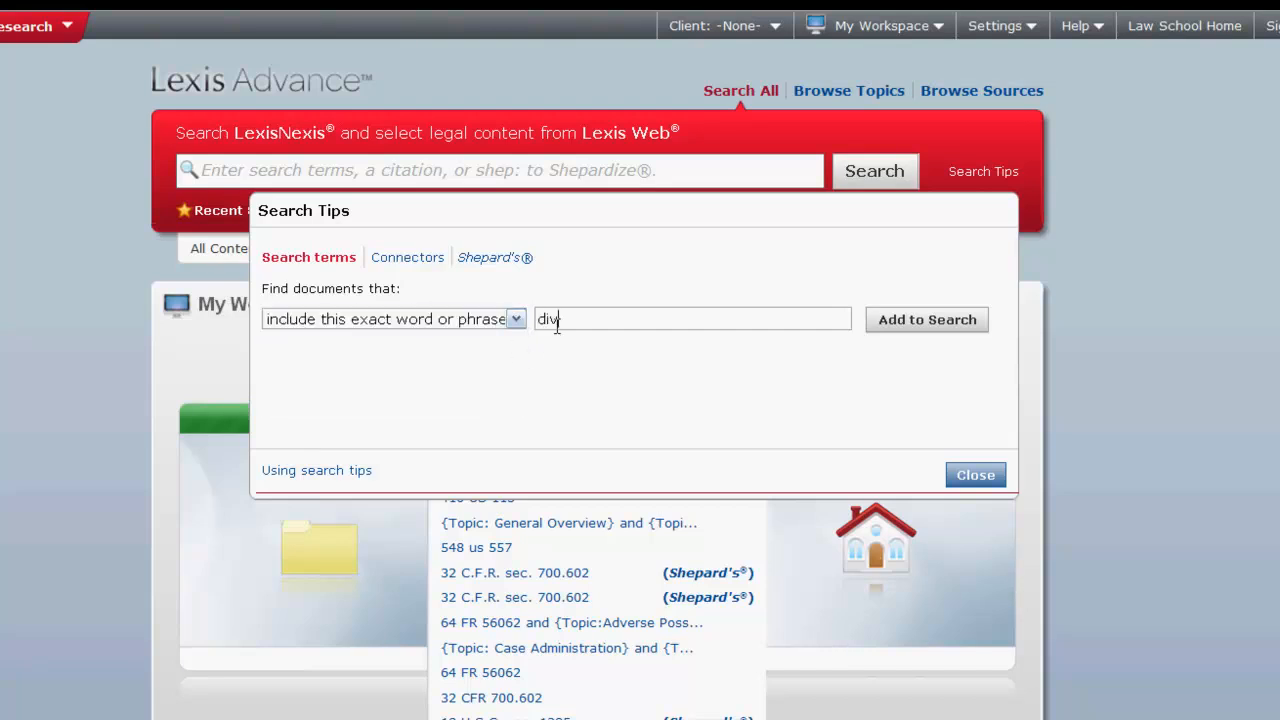
text(ersity jurisdi)
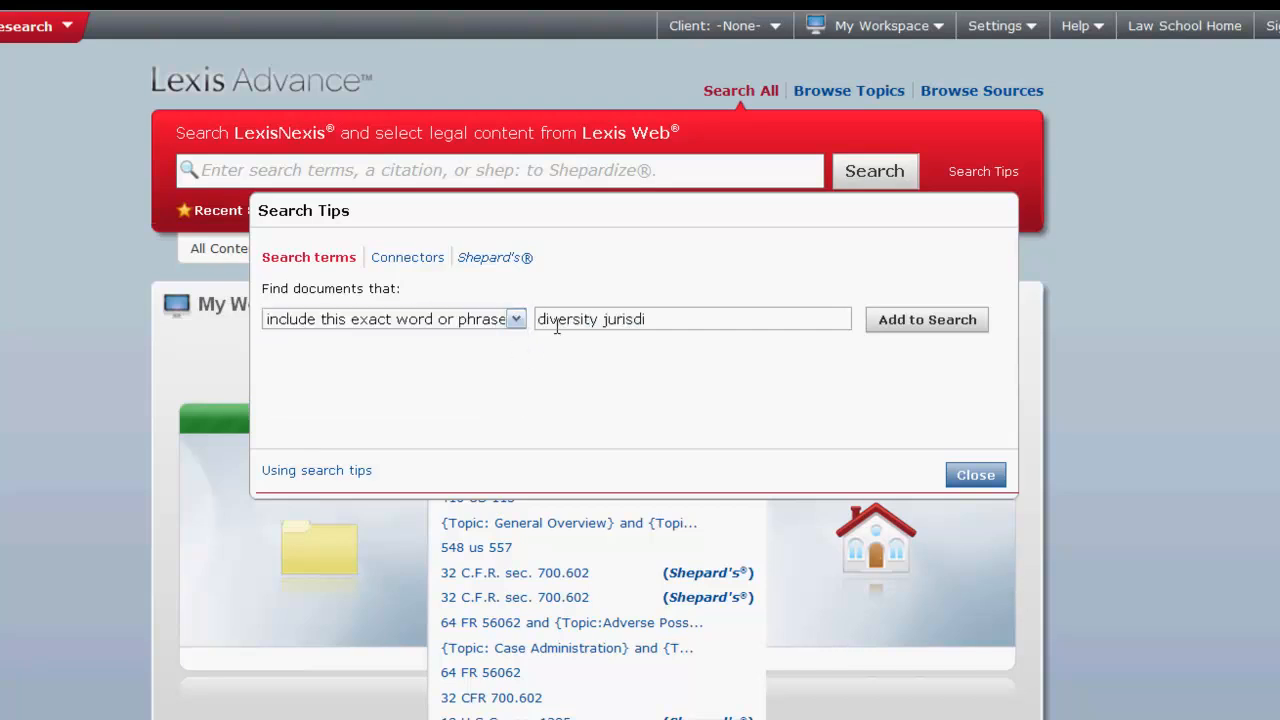
text(ction)
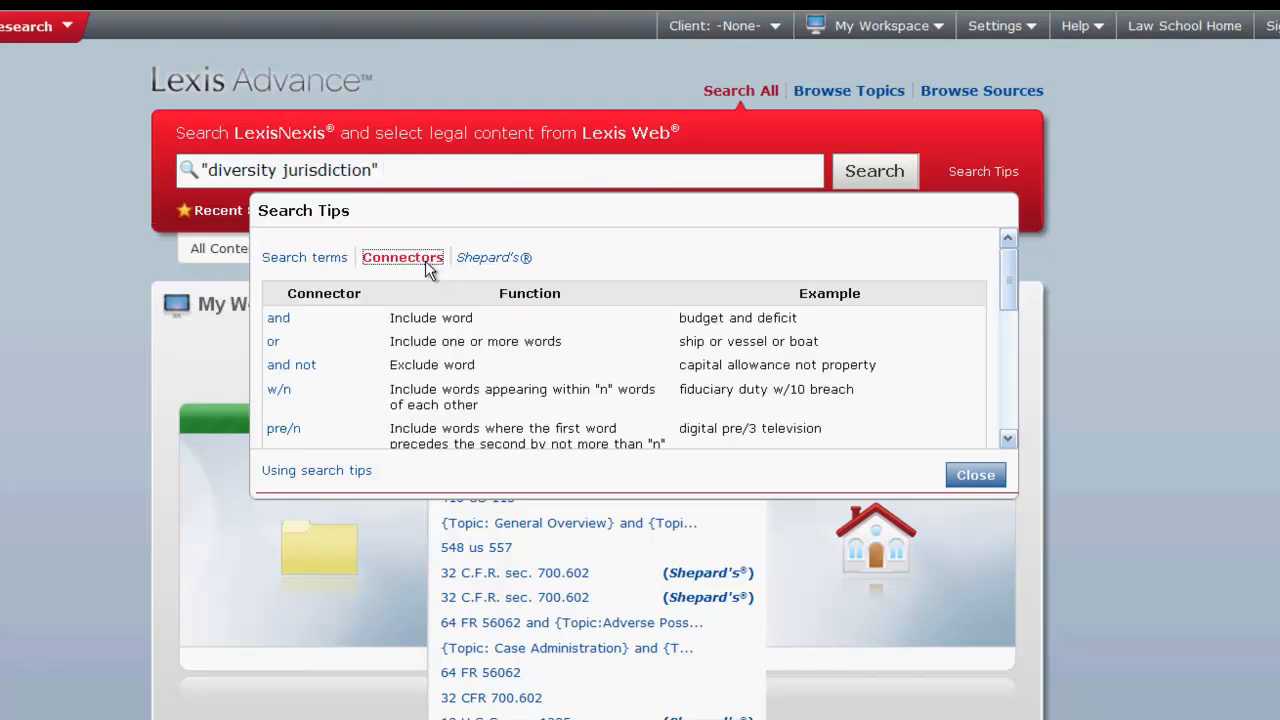
scroll(down, 3)
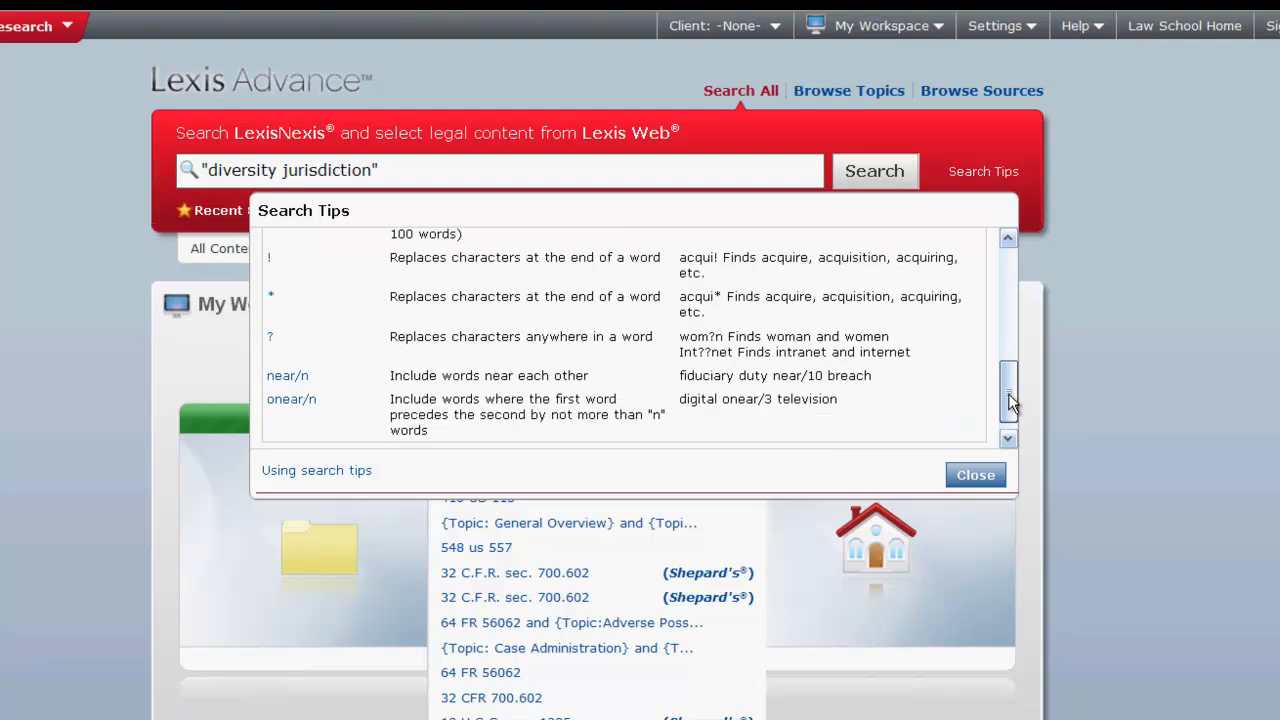
scroll(up, 3)
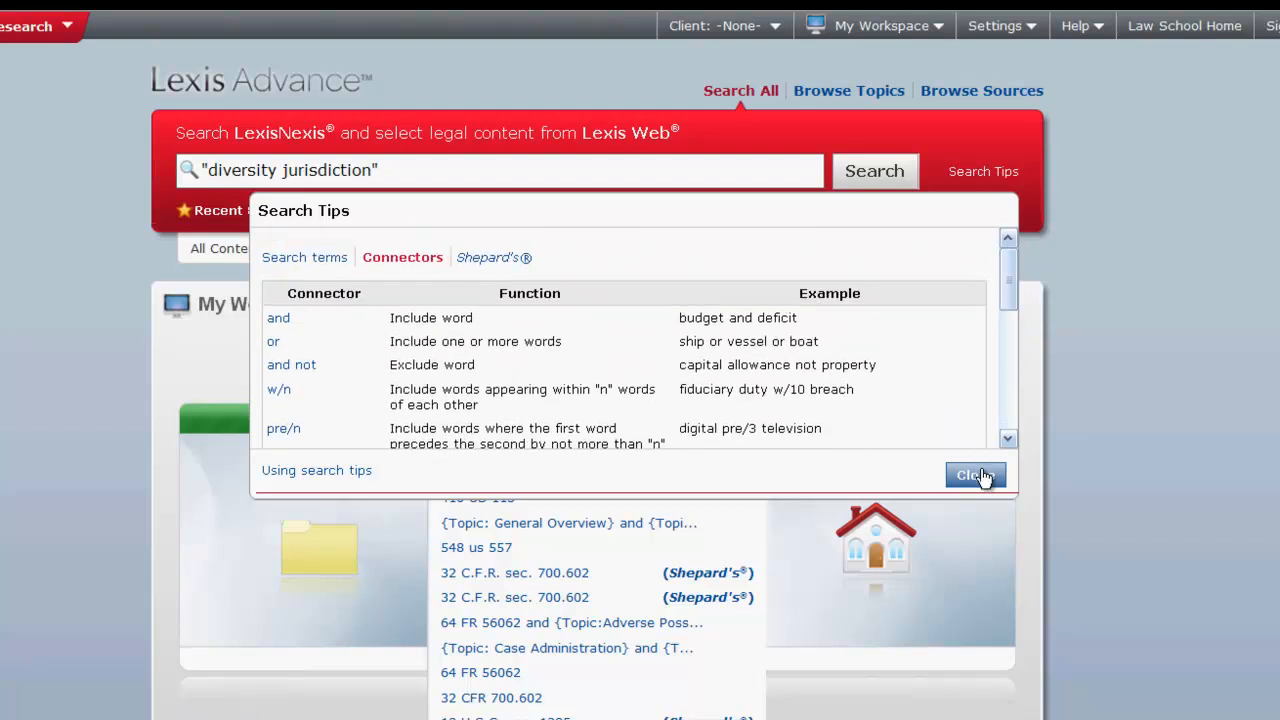
click(976, 474)
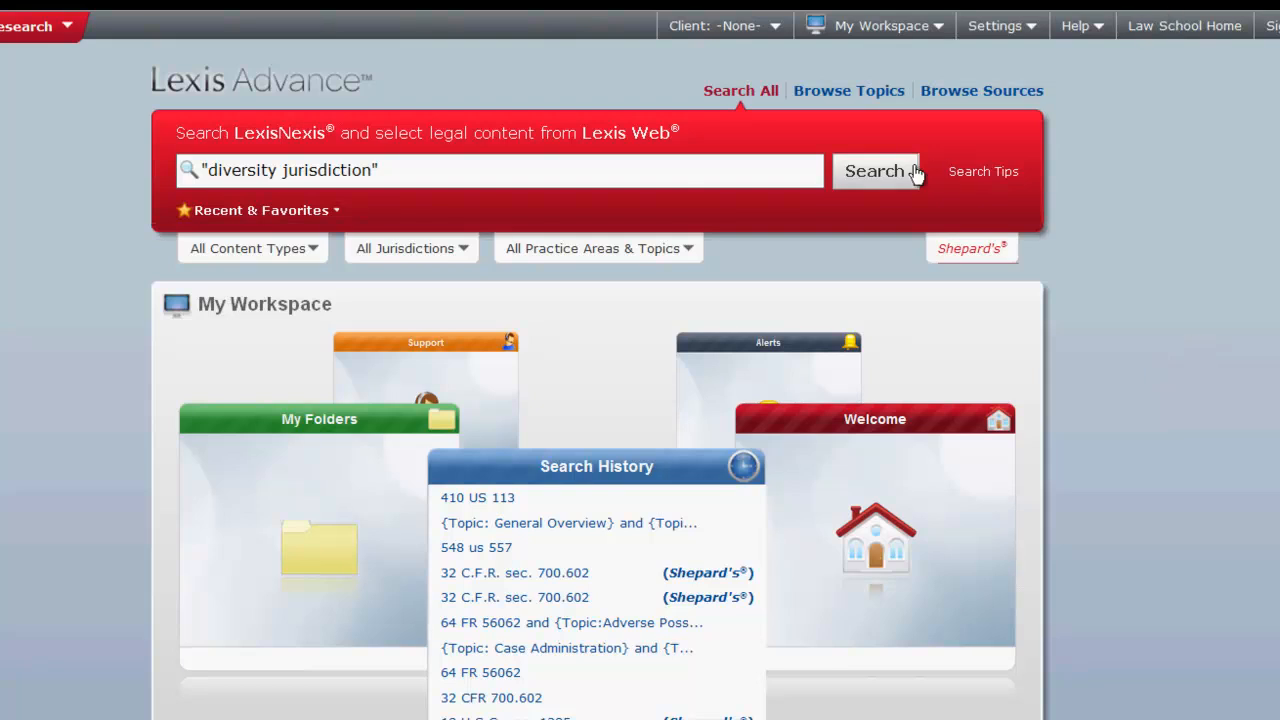
Run the phrase search and view the results Snapshot grouped by content type.
click(874, 172)
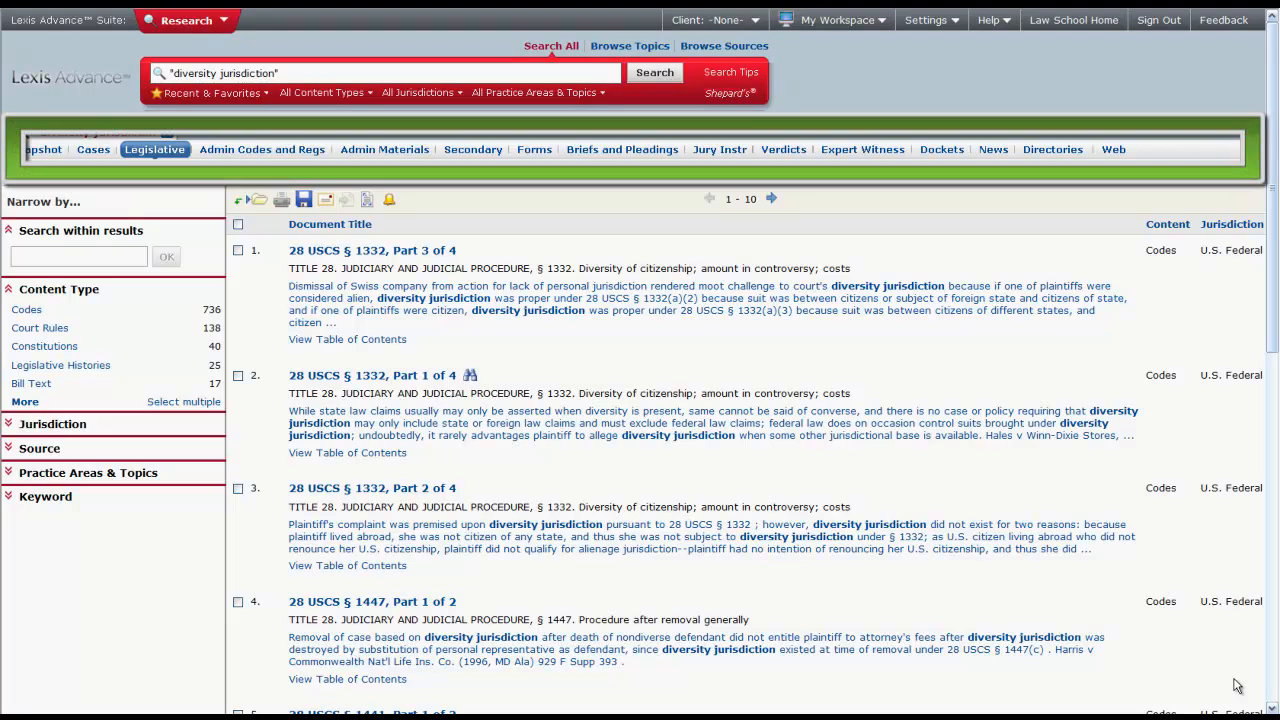
click(654, 72)
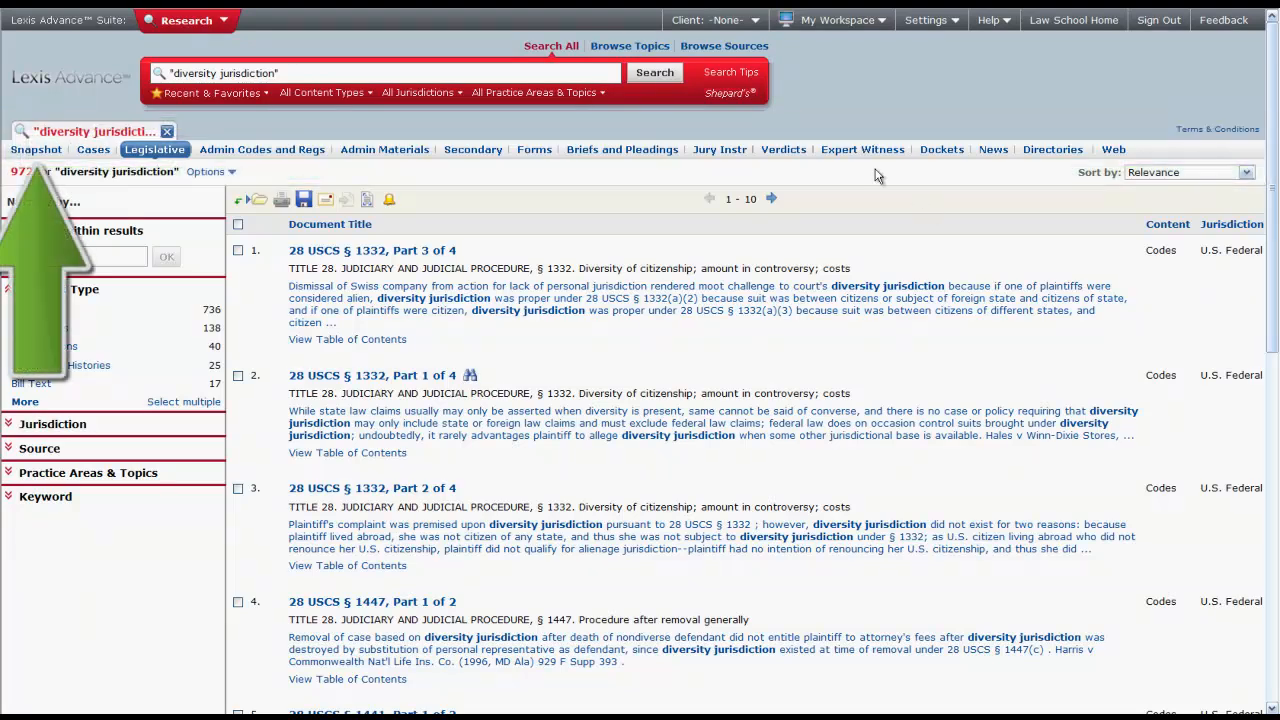
click(36, 148)
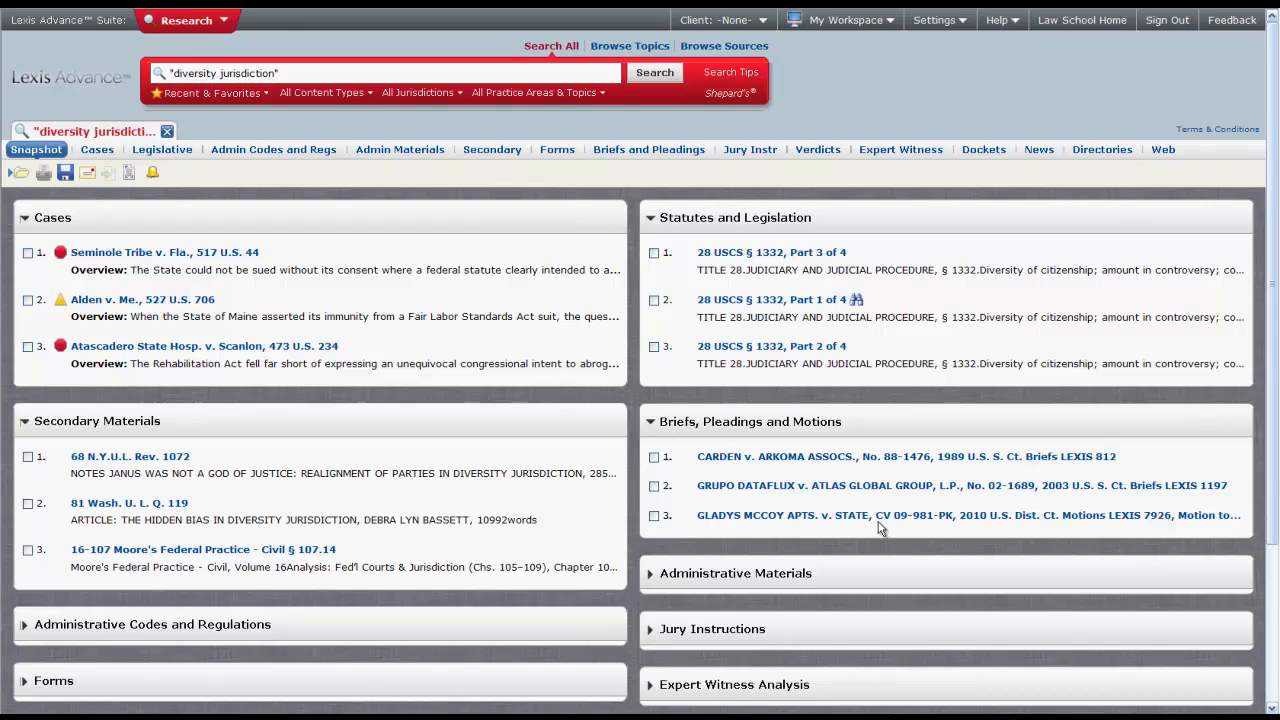
mouse_move(742, 420)
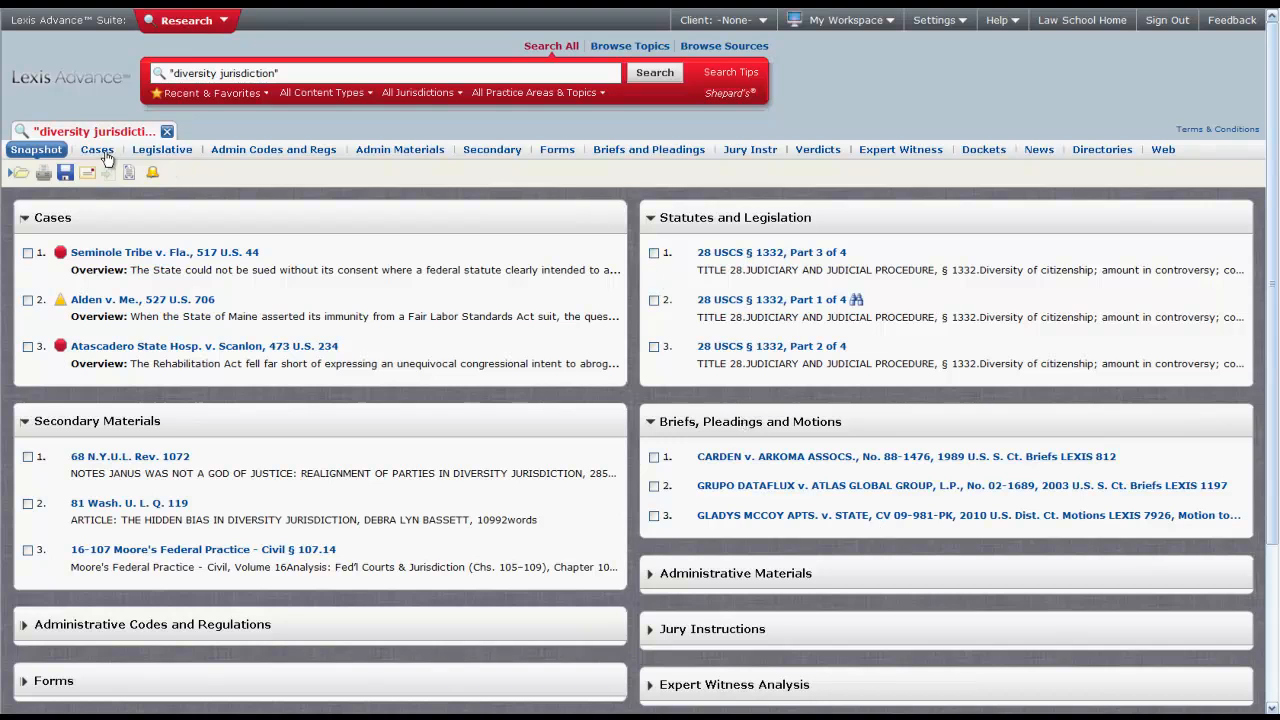
Show the Legislative results for "diversity jurisdiction", keeping them sorted by relevance.
click(96, 148)
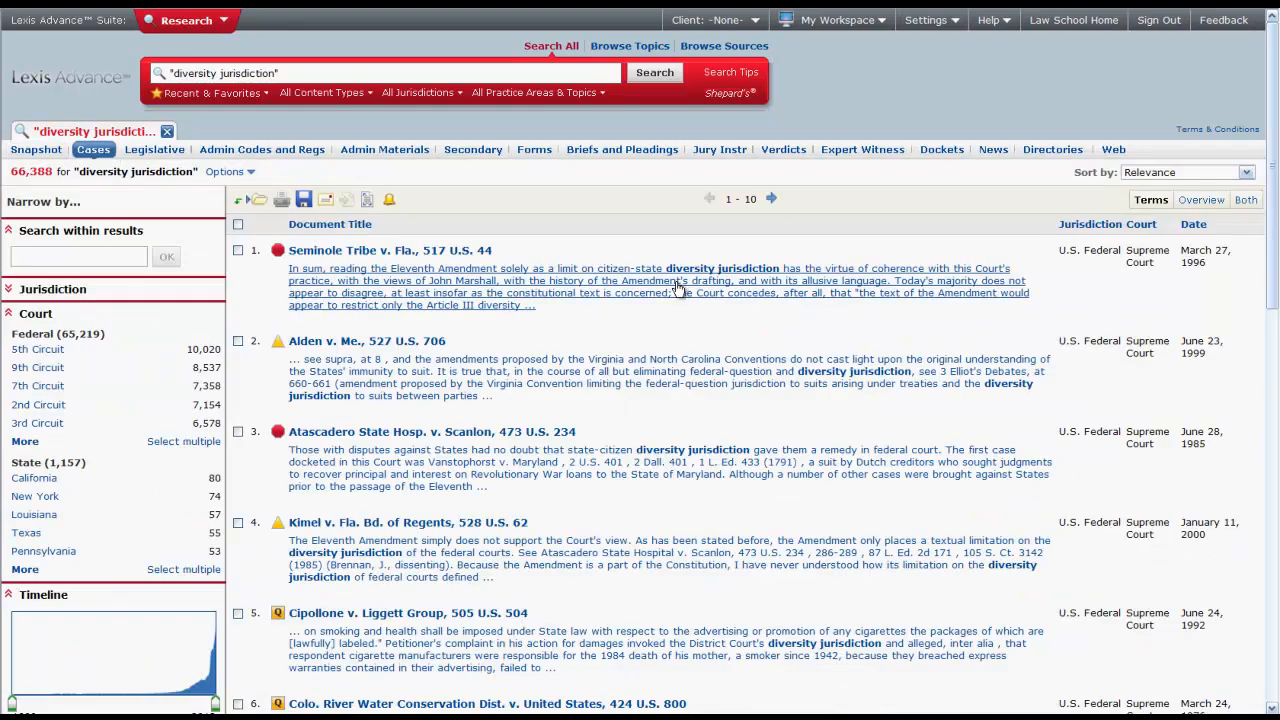
click(154, 148)
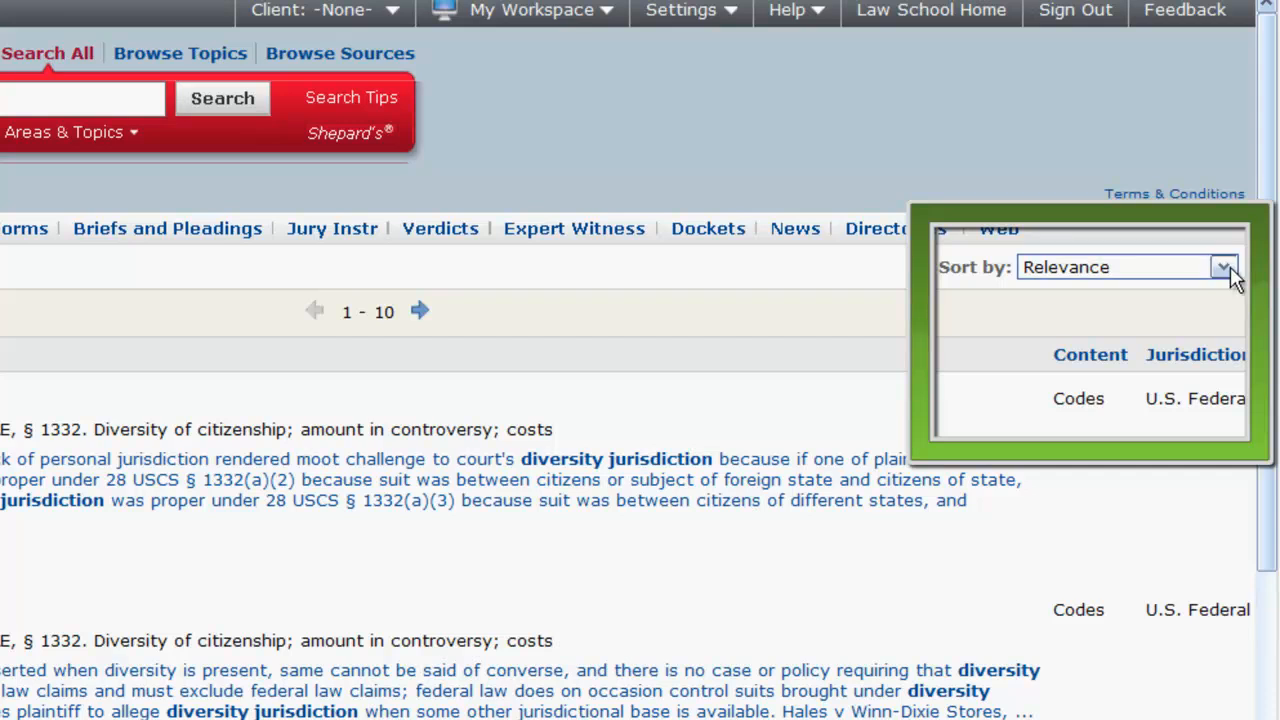
click(1224, 268)
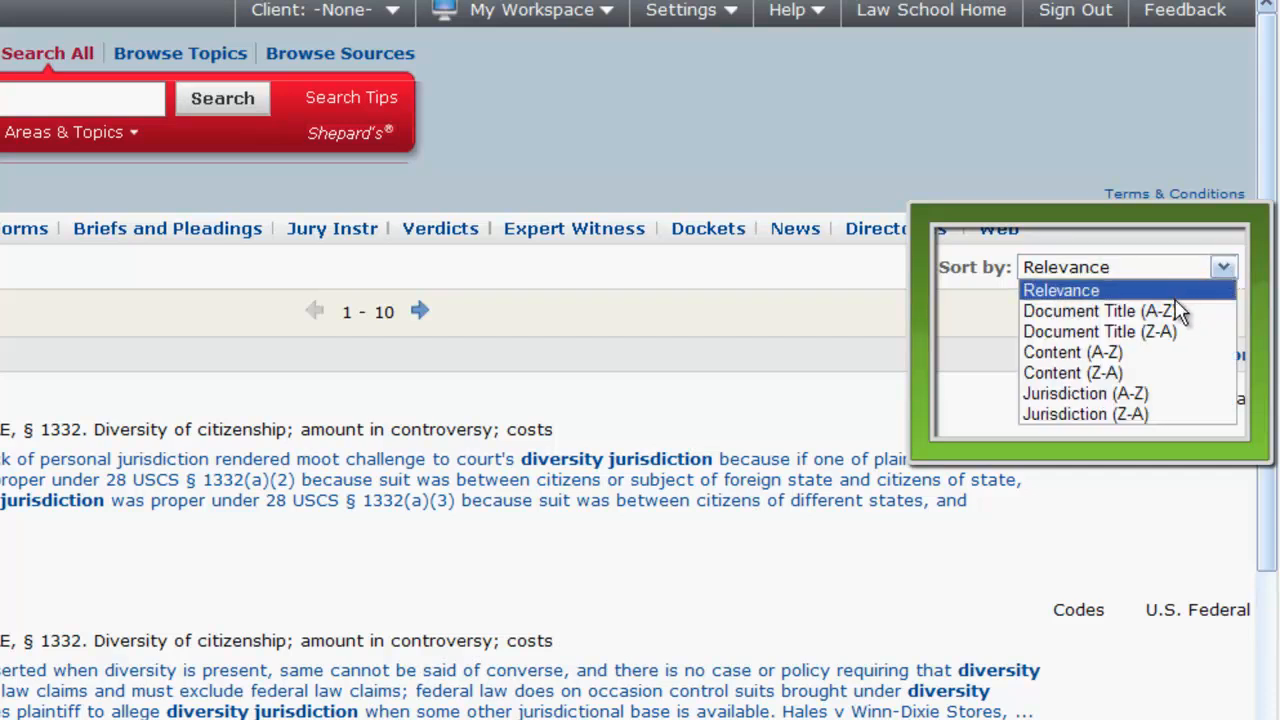
click(1060, 290)
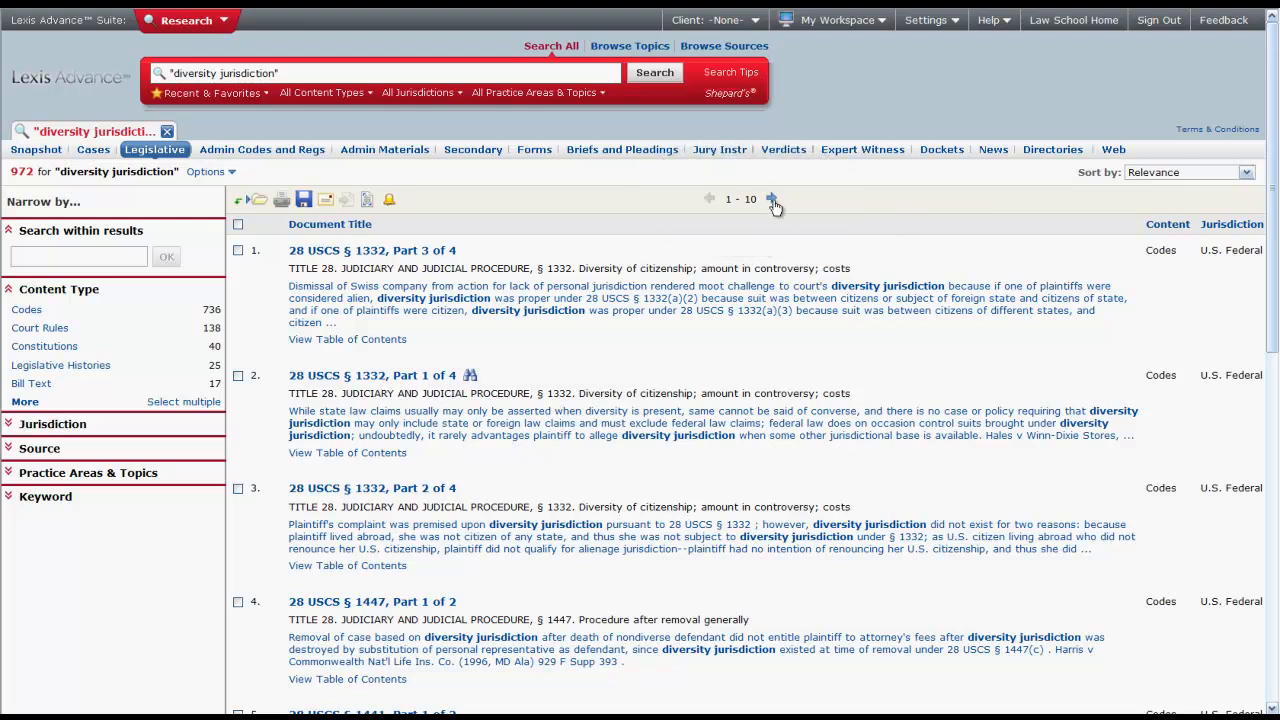
Narrow the legislative results to Codes, leaving 736 documents led by 28 USCS § 1332.
click(772, 200)
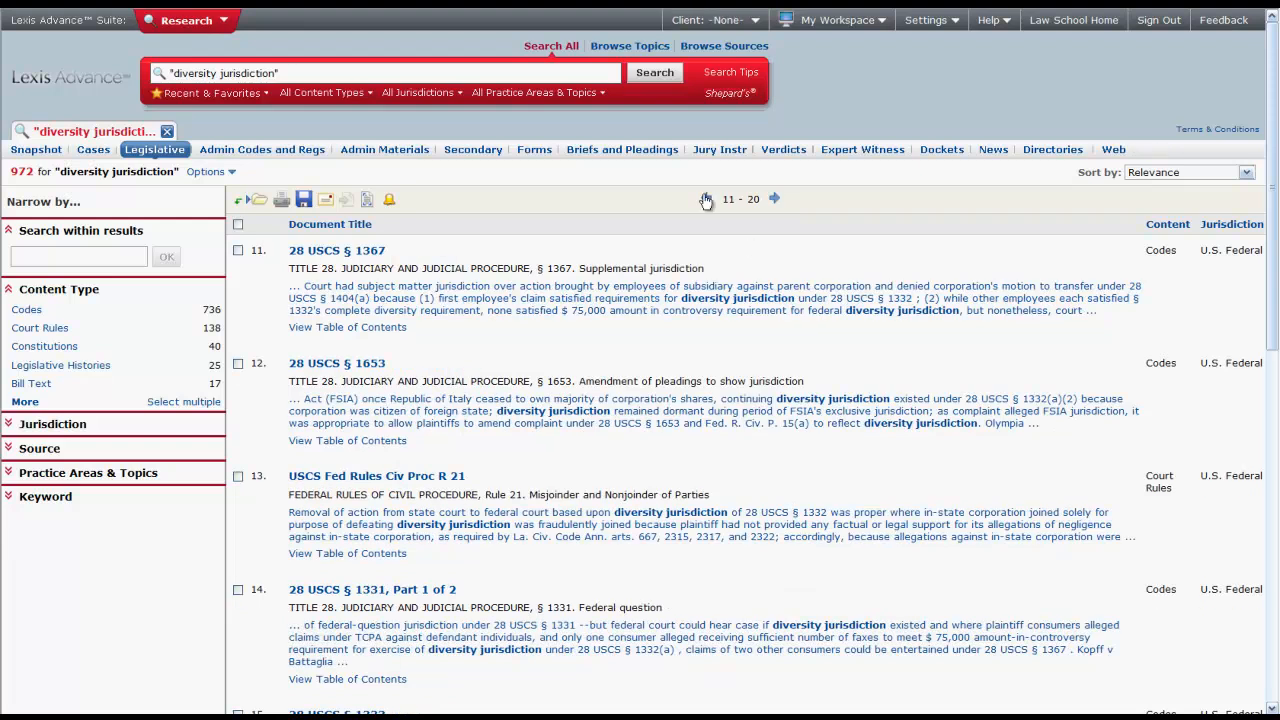
click(708, 200)
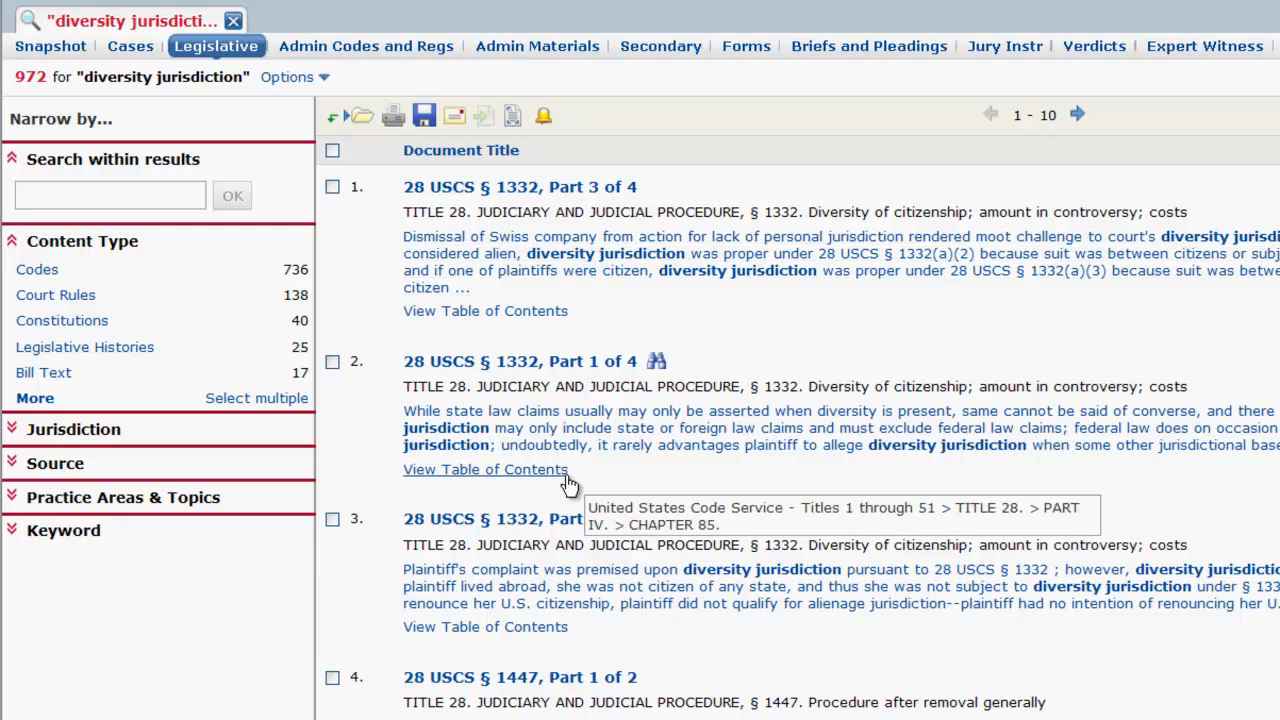
click(74, 428)
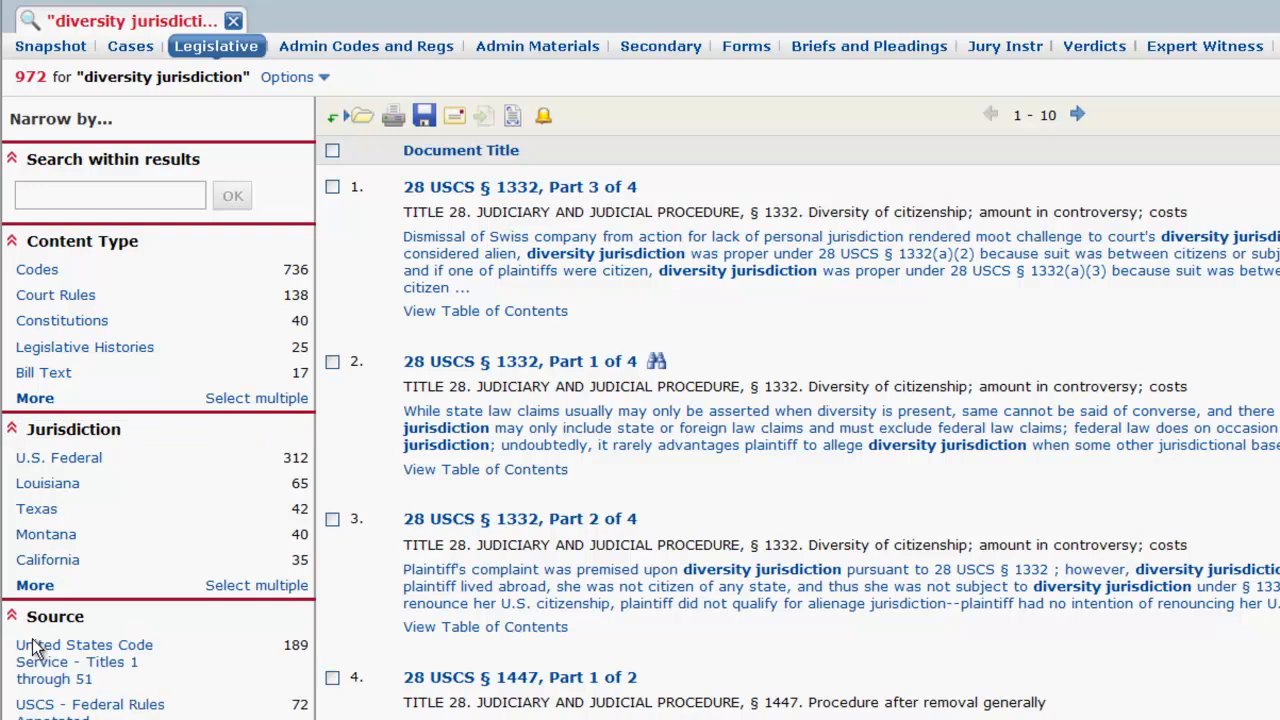
click(58, 456)
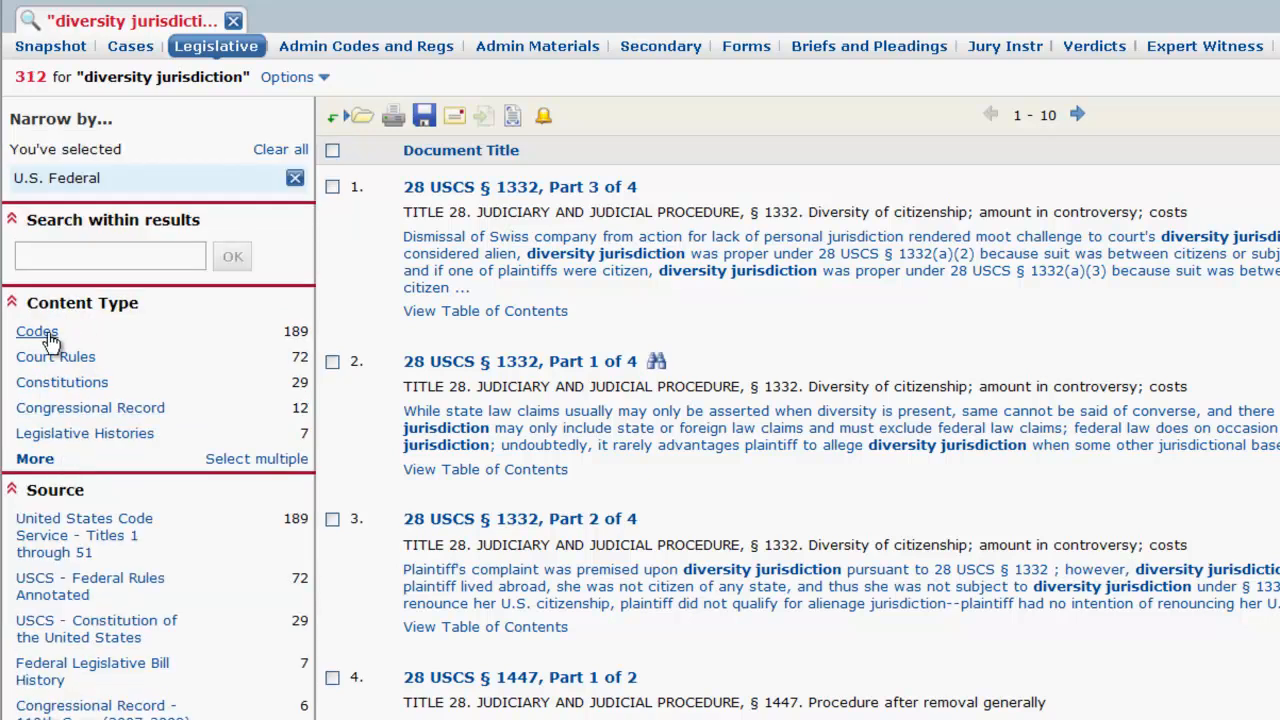
click(36, 332)
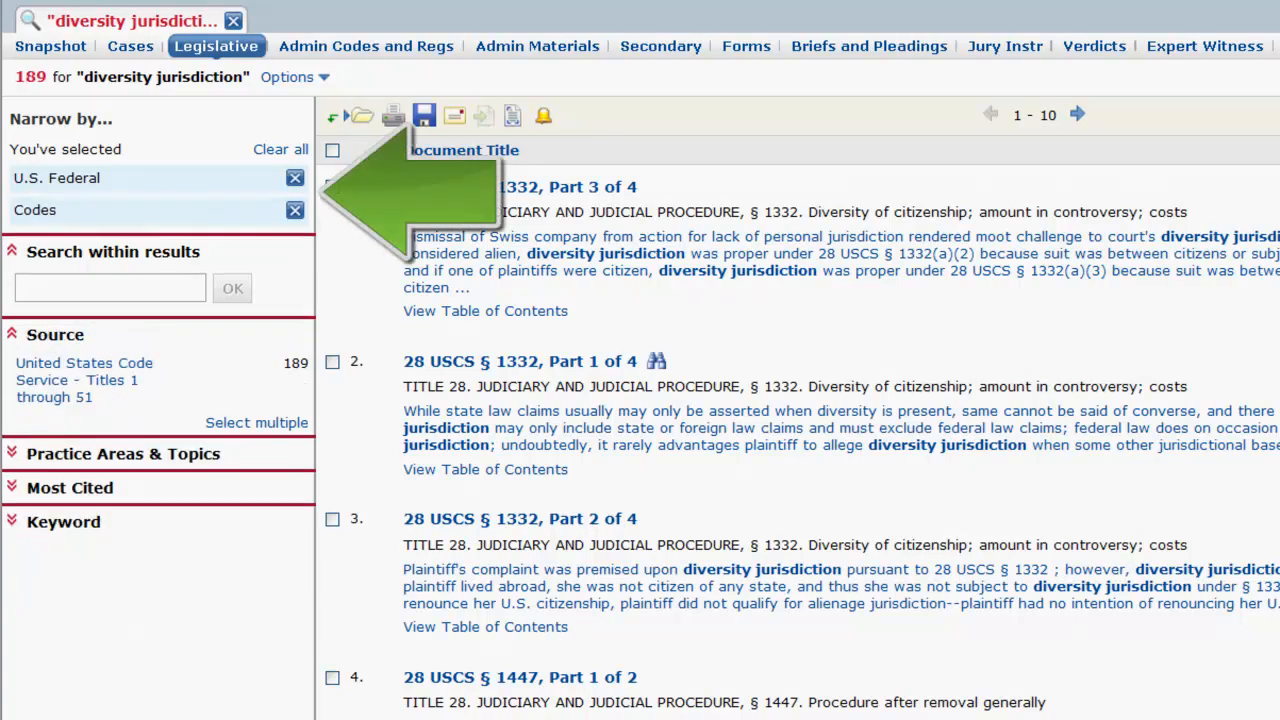
click(296, 176)
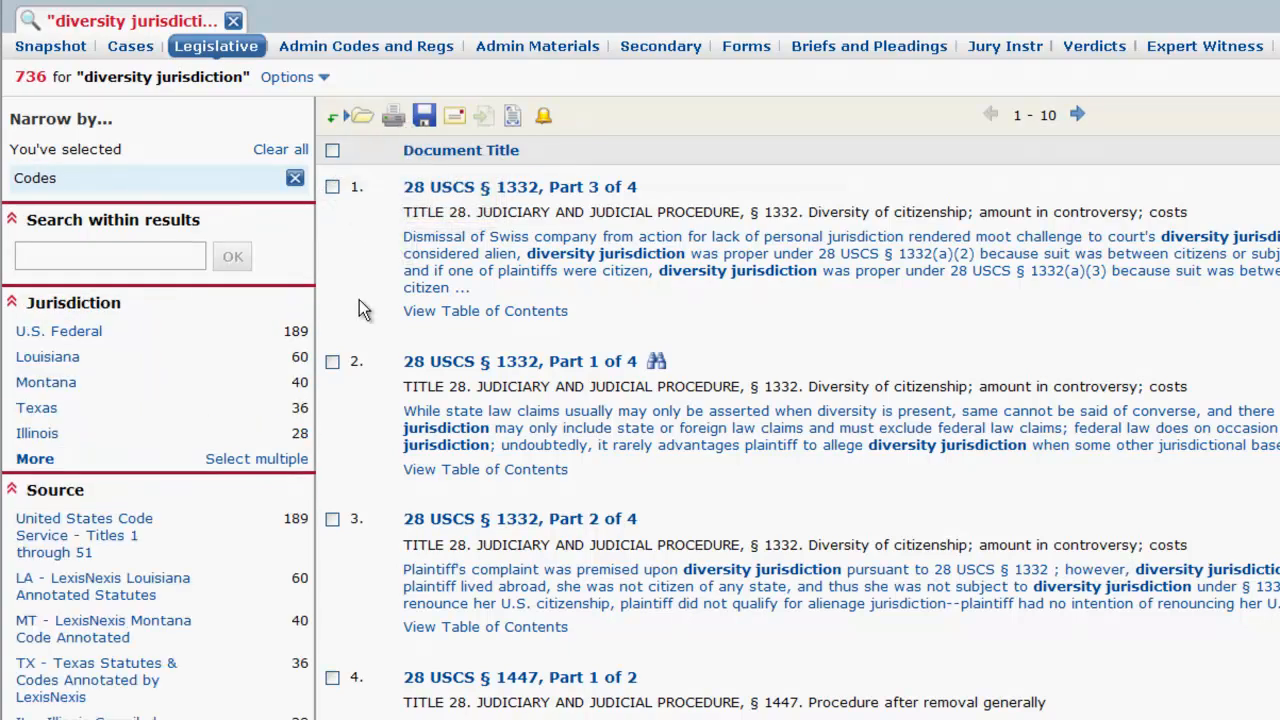
mouse_move(608, 250)
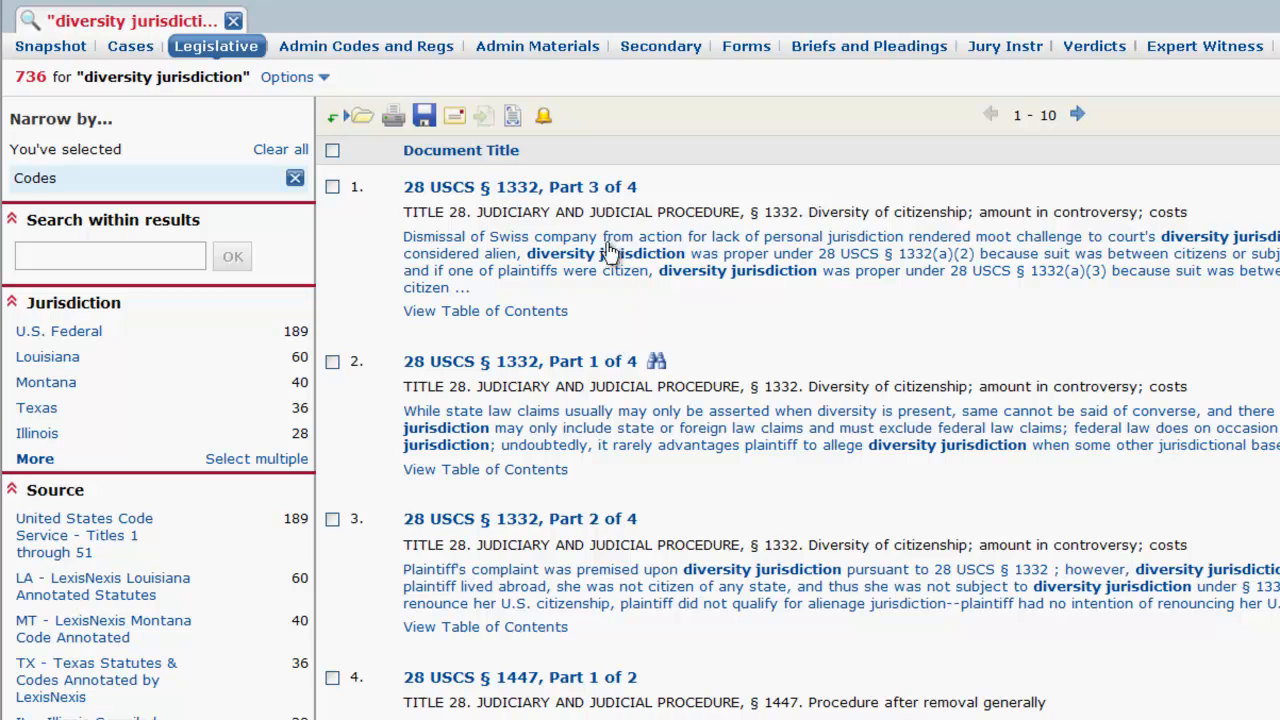
Return to the start page and bring up the Browse Topics list of practice areas.
click(520, 188)
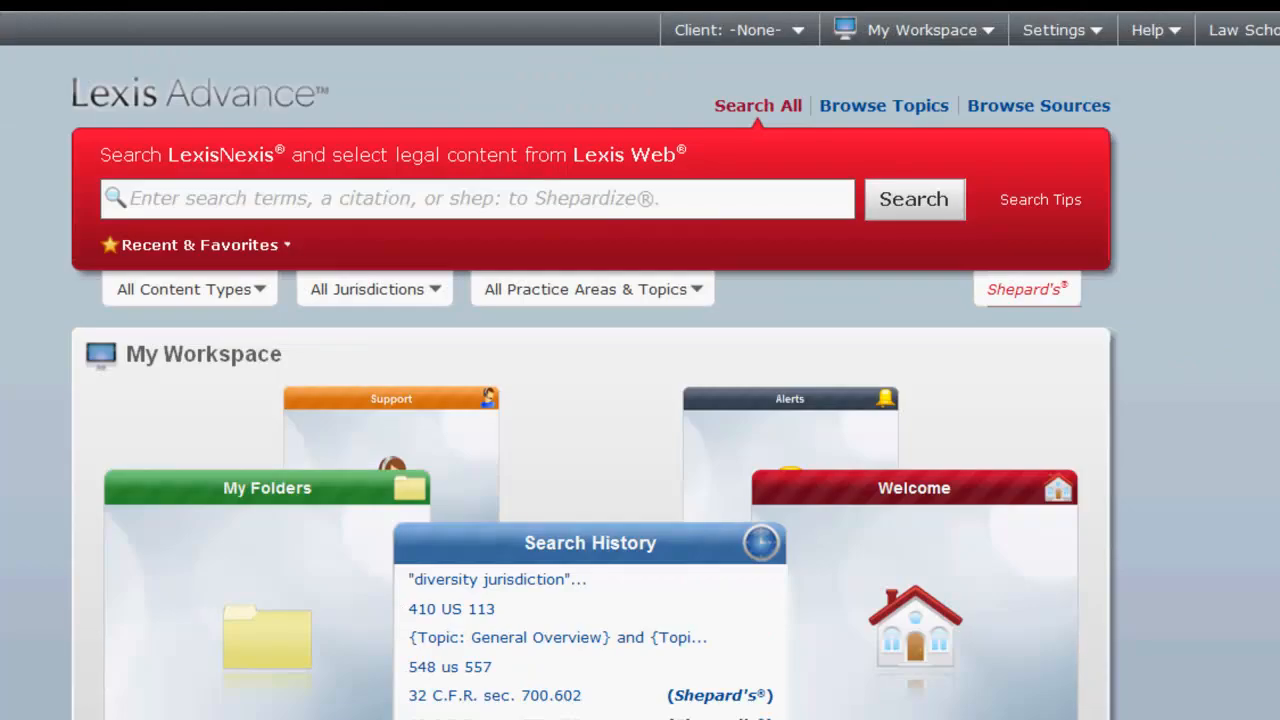
mouse_move(1244, 244)
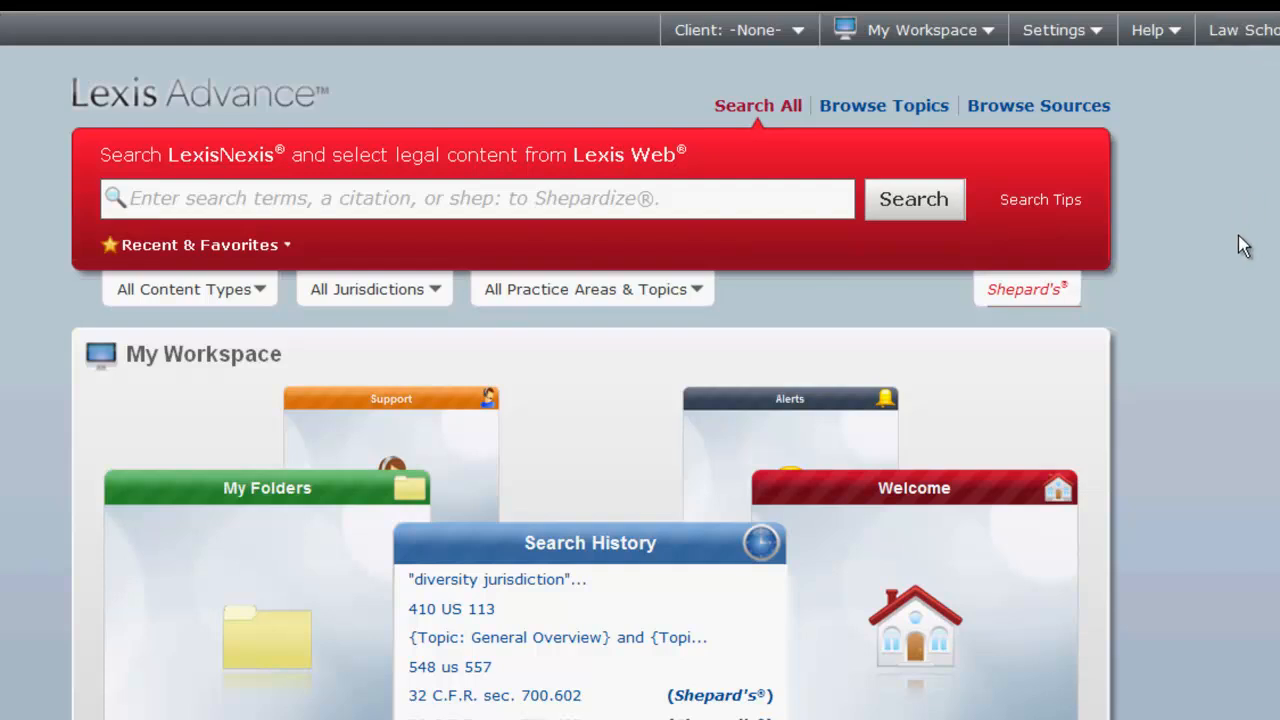
mouse_move(884, 104)
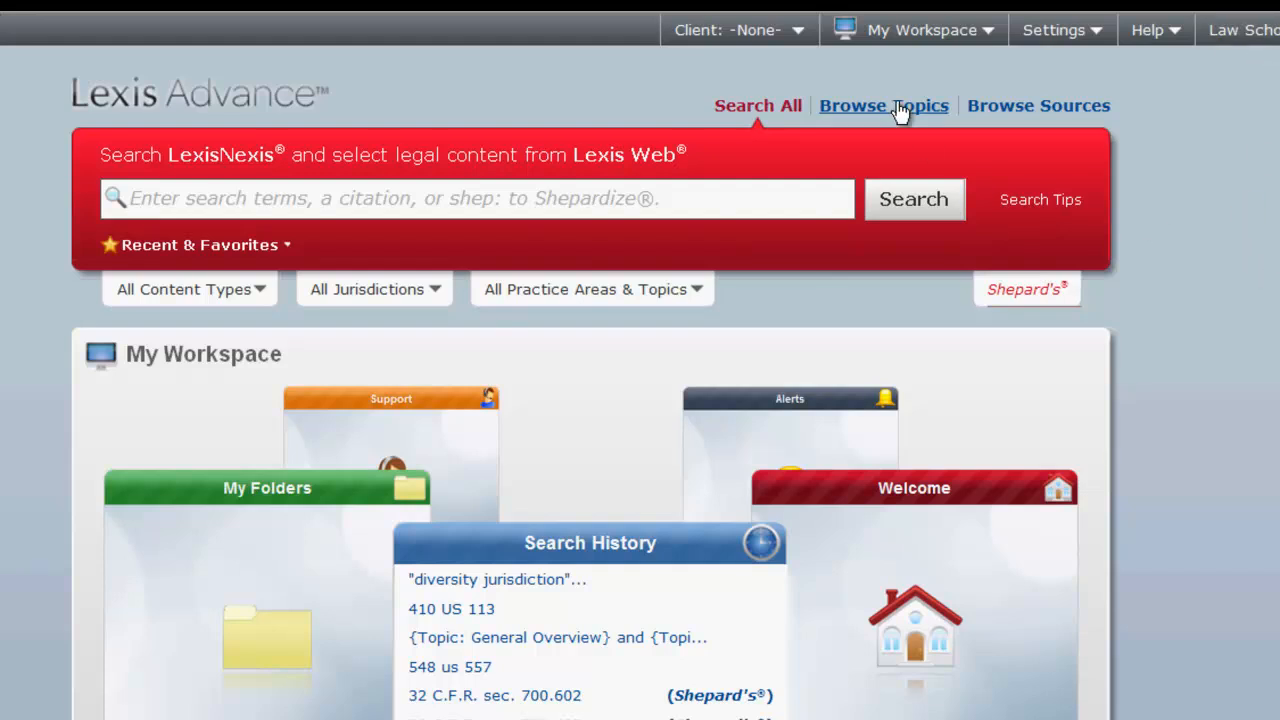
click(884, 104)
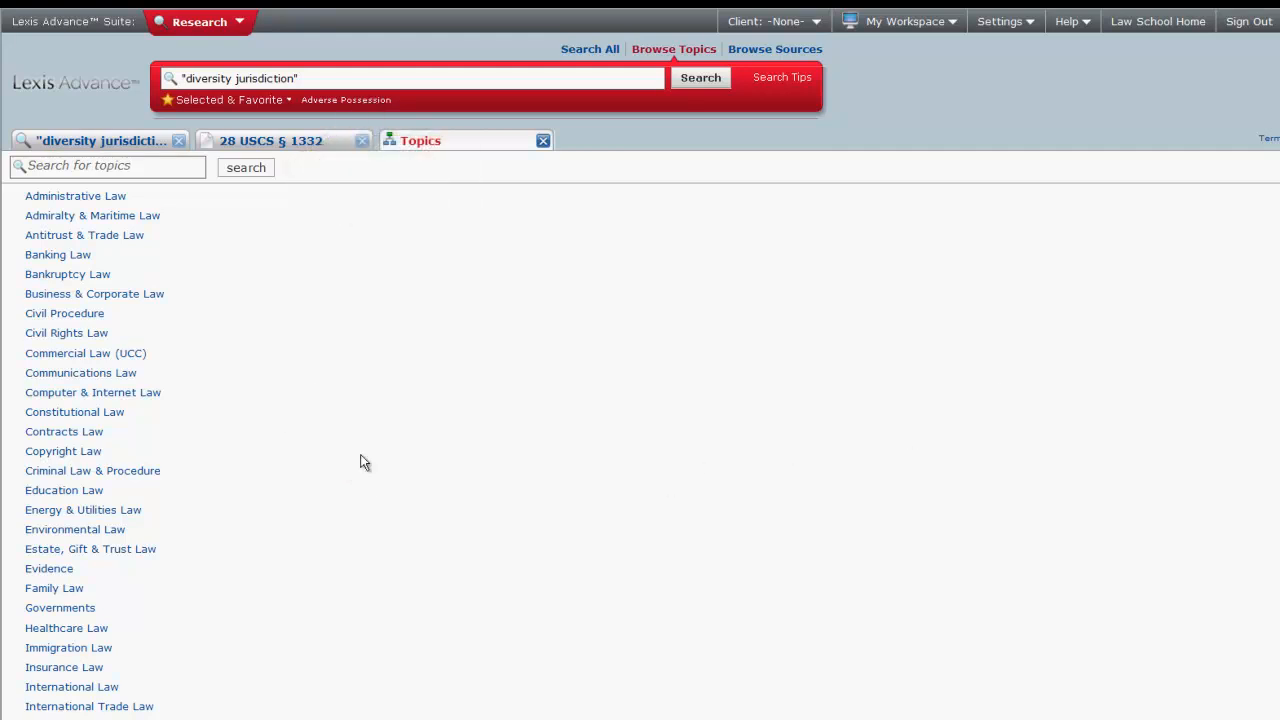
mouse_move(364, 446)
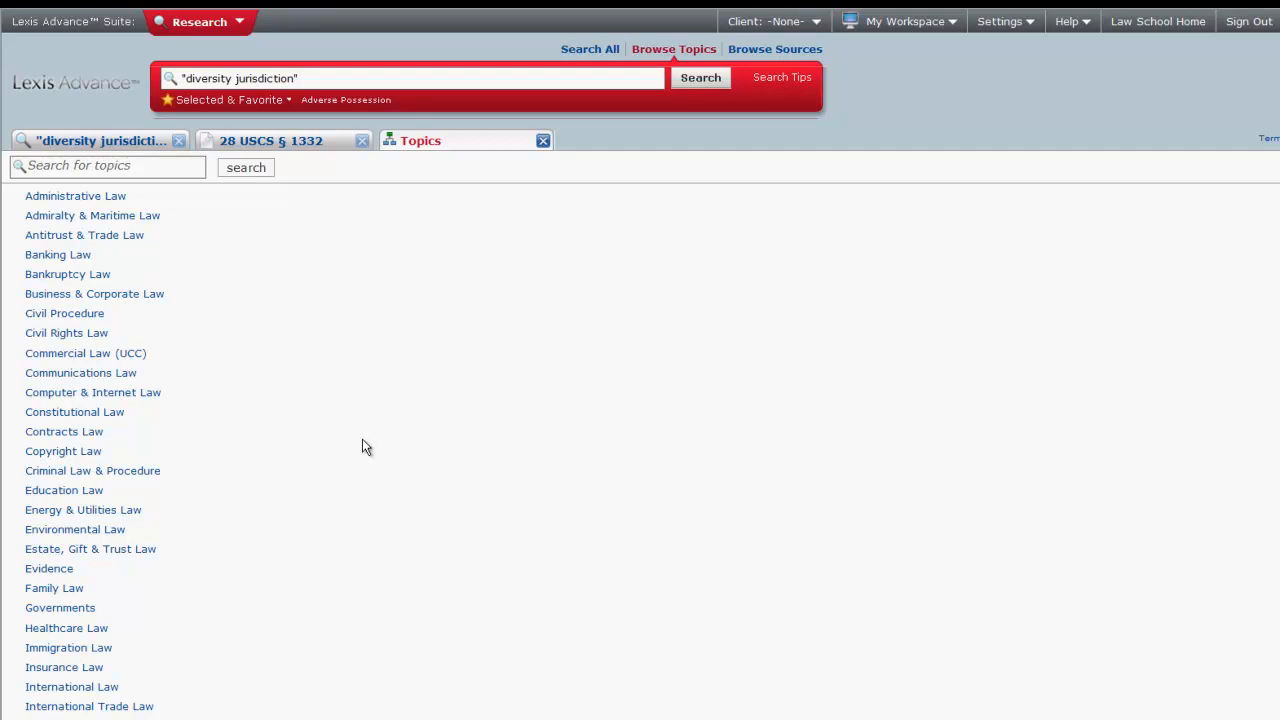
mouse_move(156, 472)
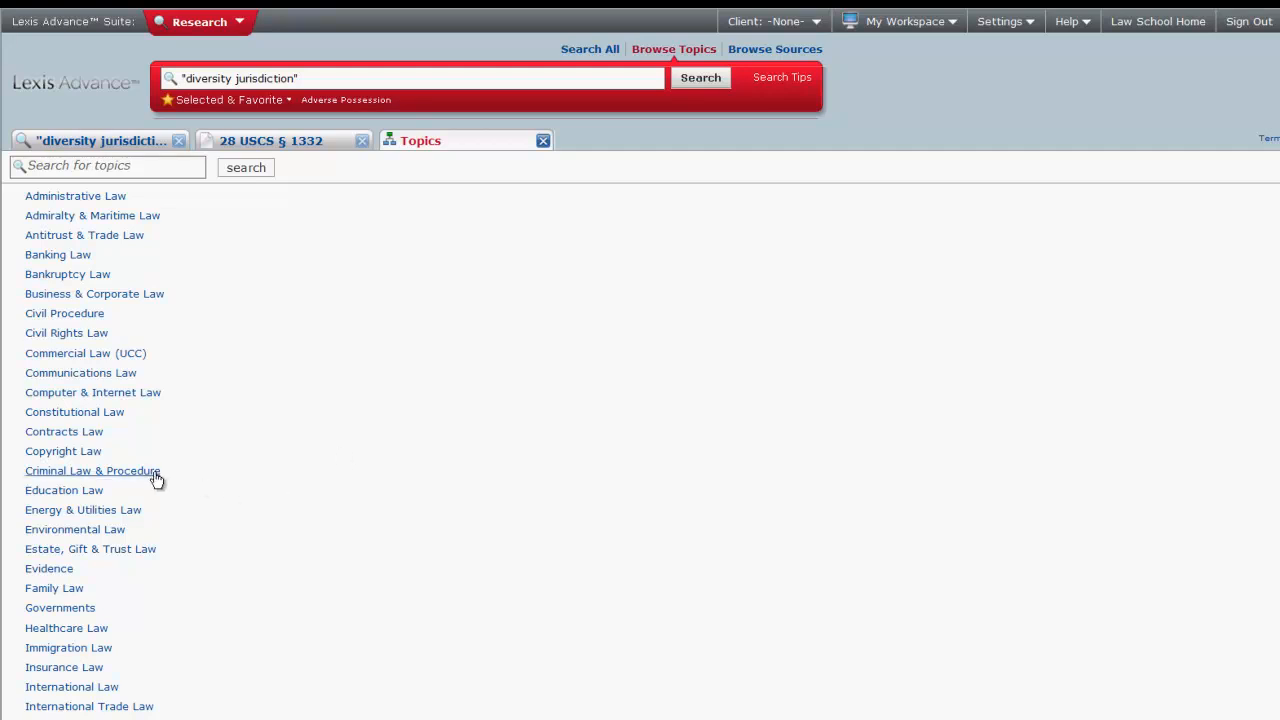
Under Criminal Law & Procedure > Criminal Offenses > Homicide, save the Murder topic as a favorite.
click(92, 470)
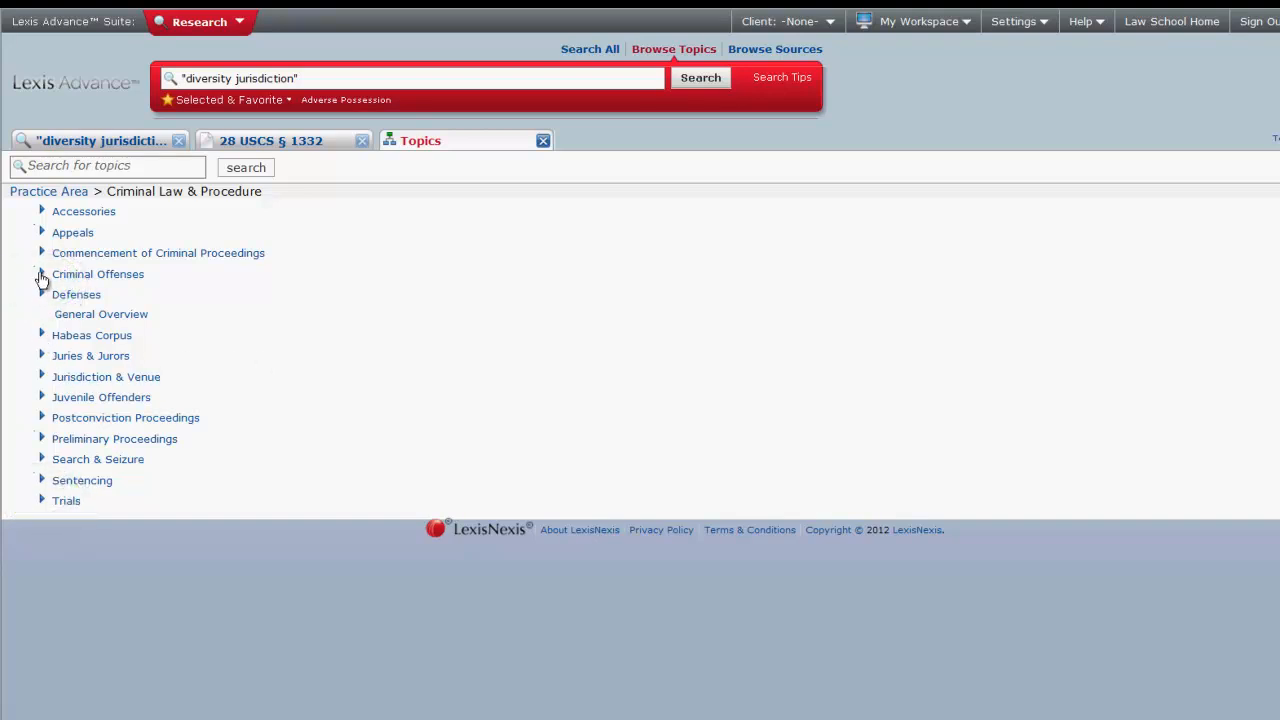
click(42, 274)
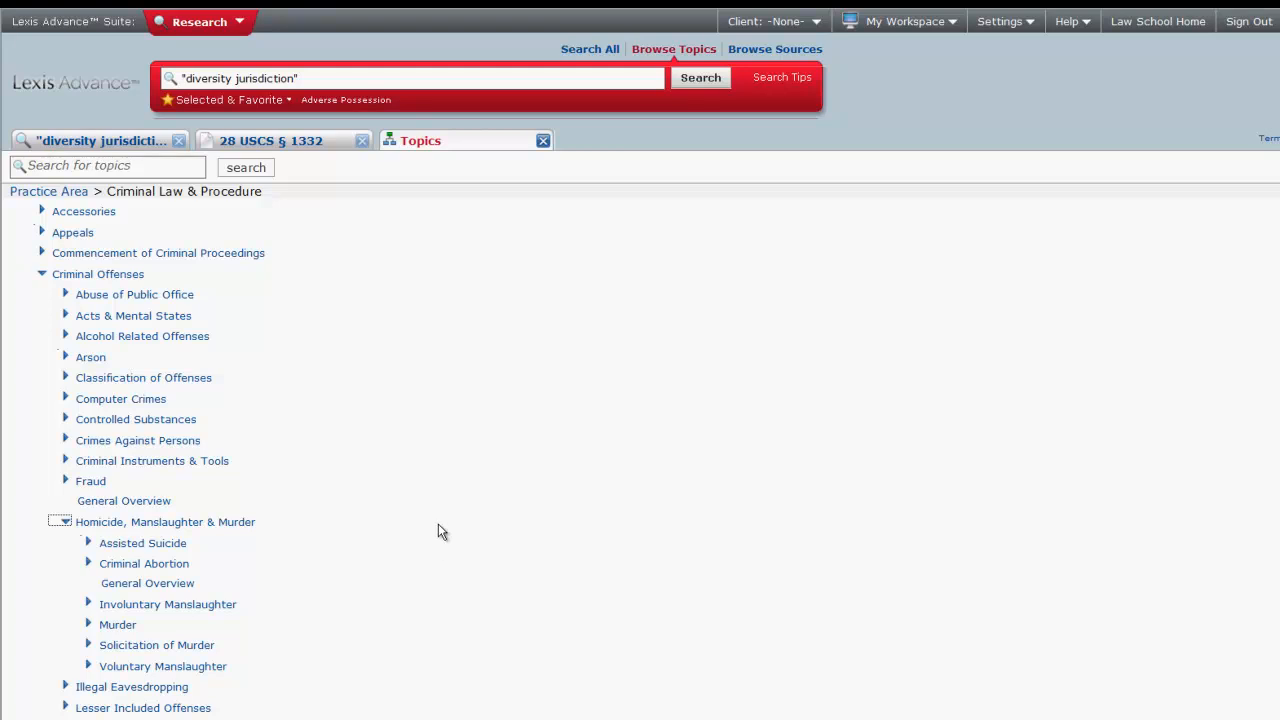
scroll(down, 3)
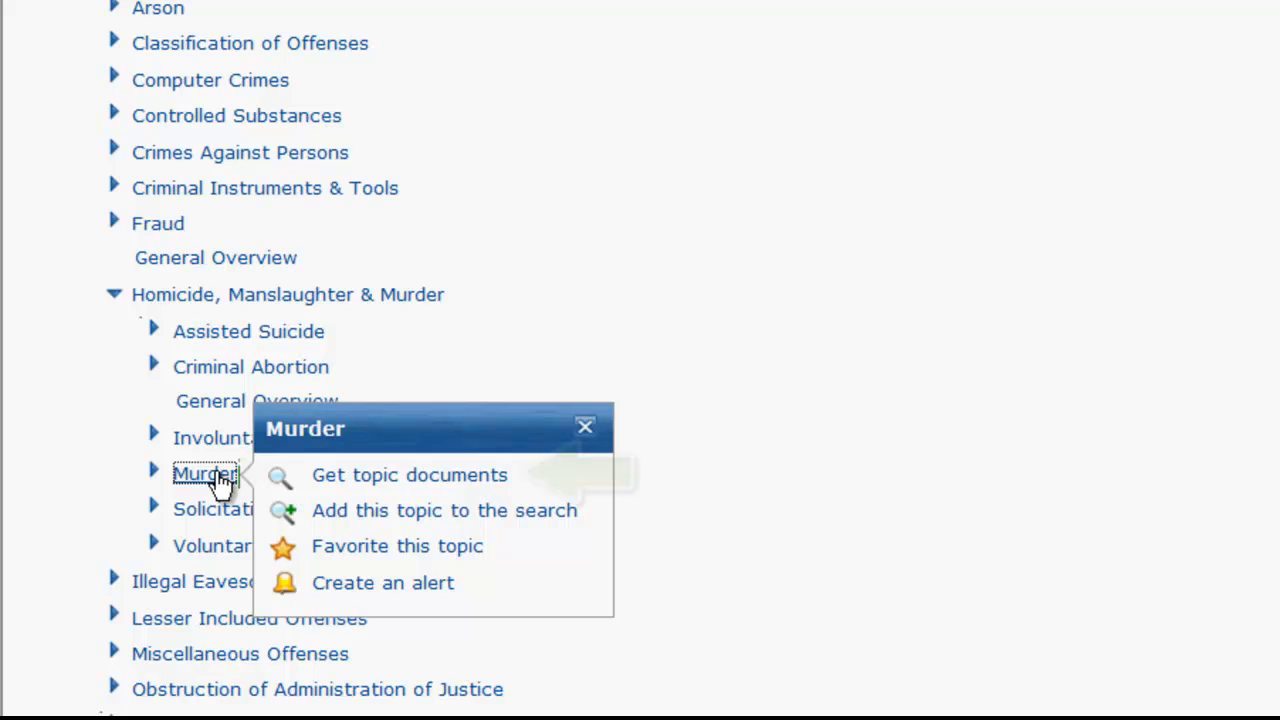
mouse_move(576, 520)
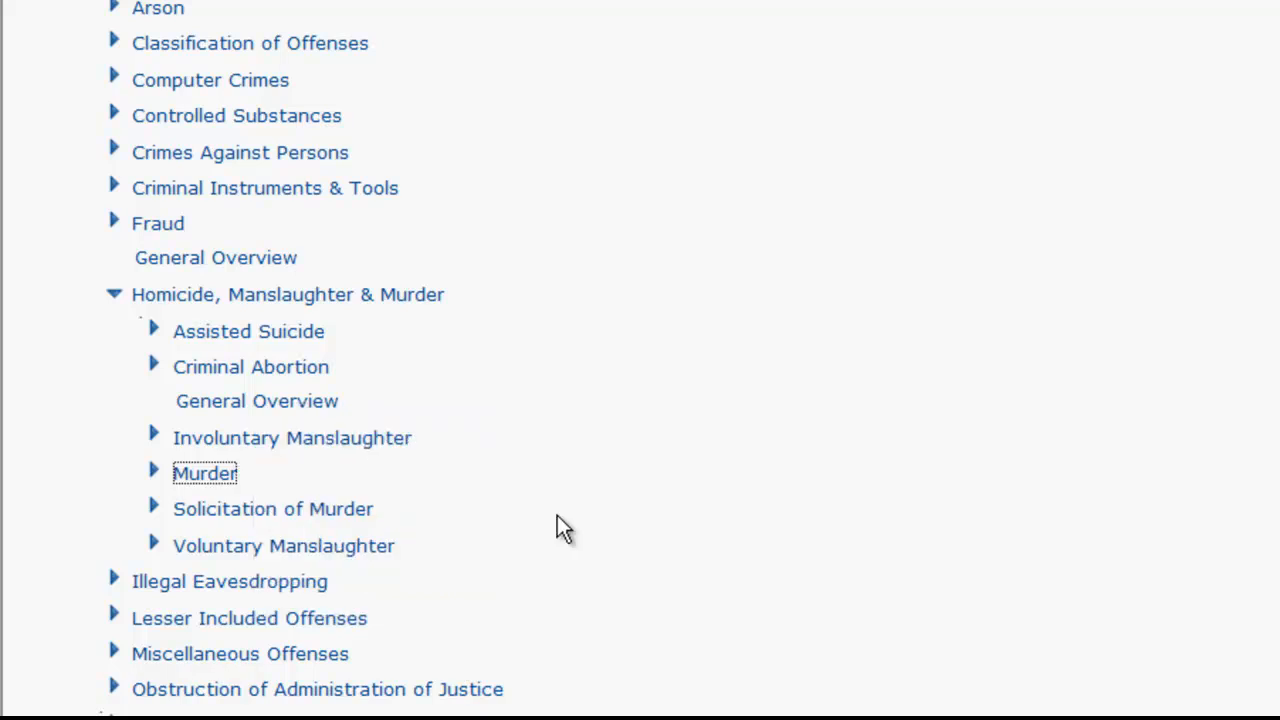
scroll(up, 3)
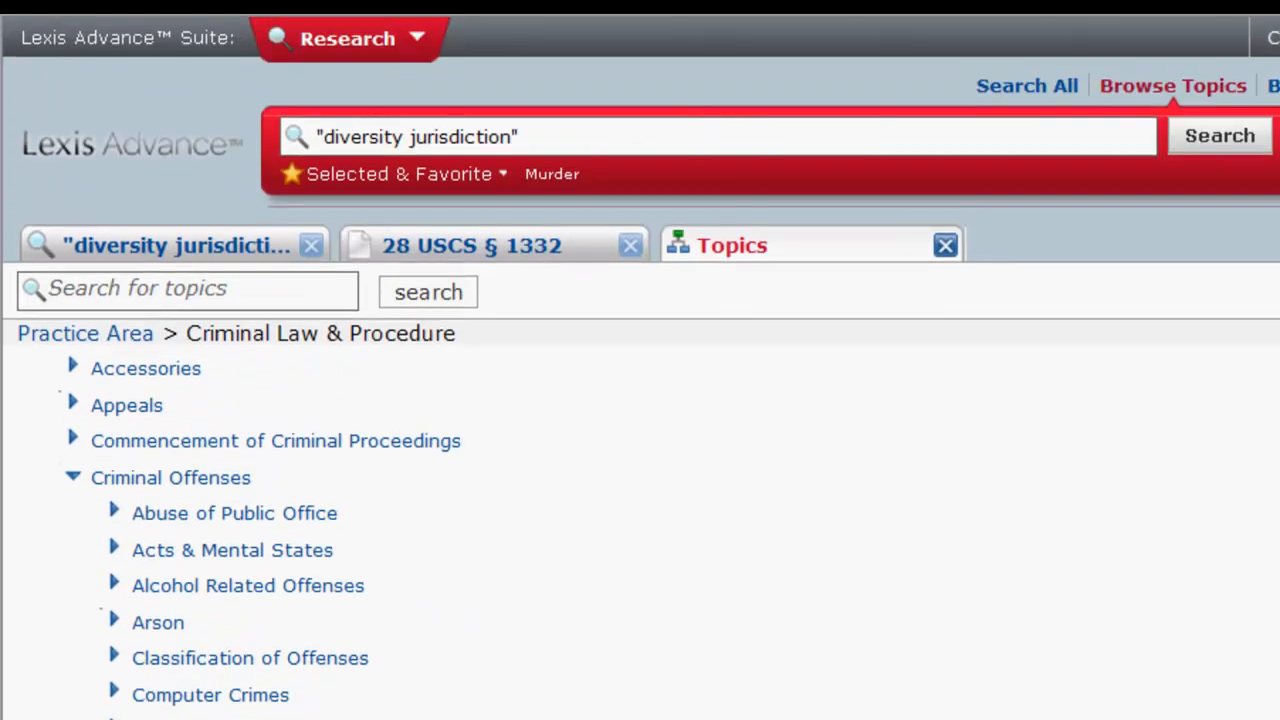
scroll(down, 3)
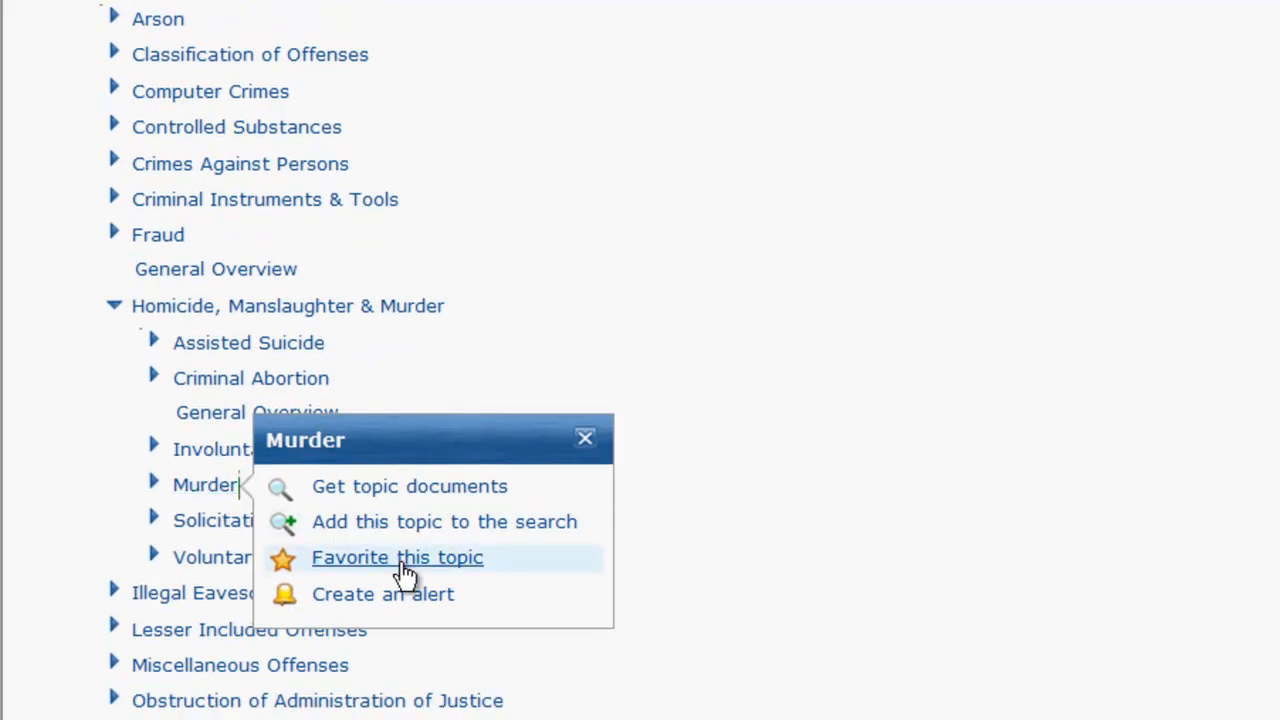
click(584, 438)
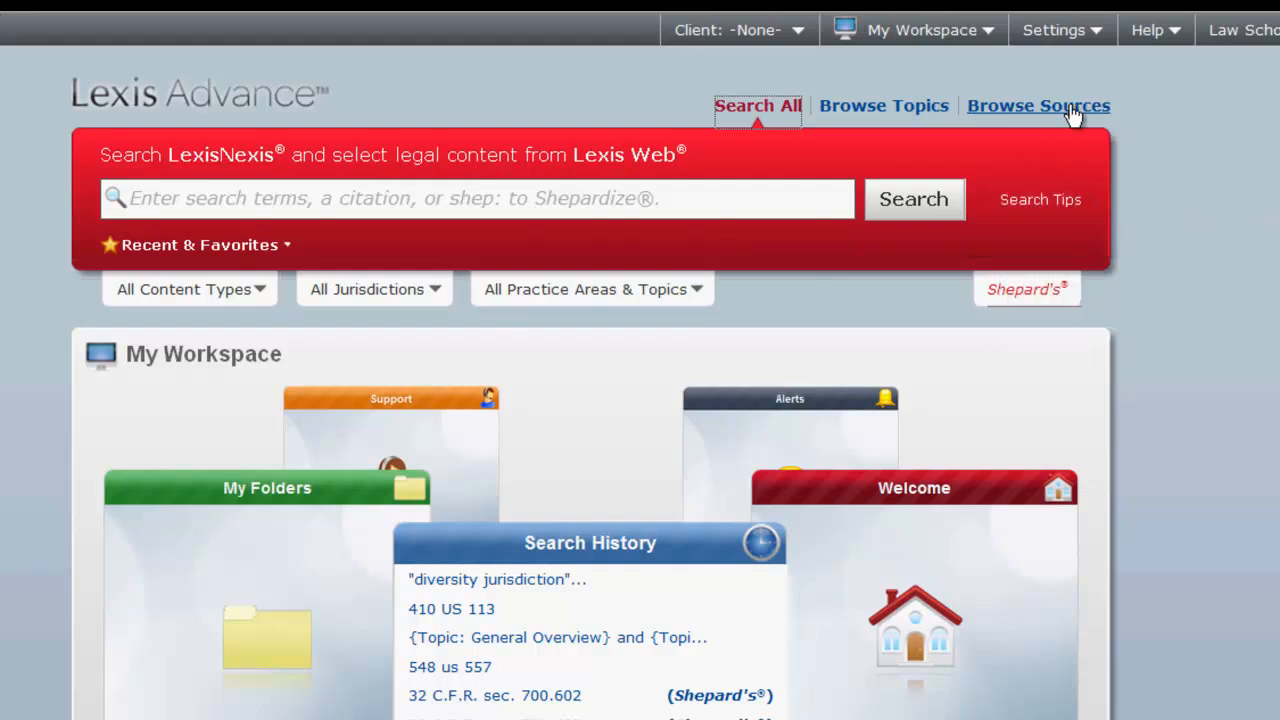
From Browse Sources under letter G, view all information for GA - Georgia Government Register.
click(1038, 104)
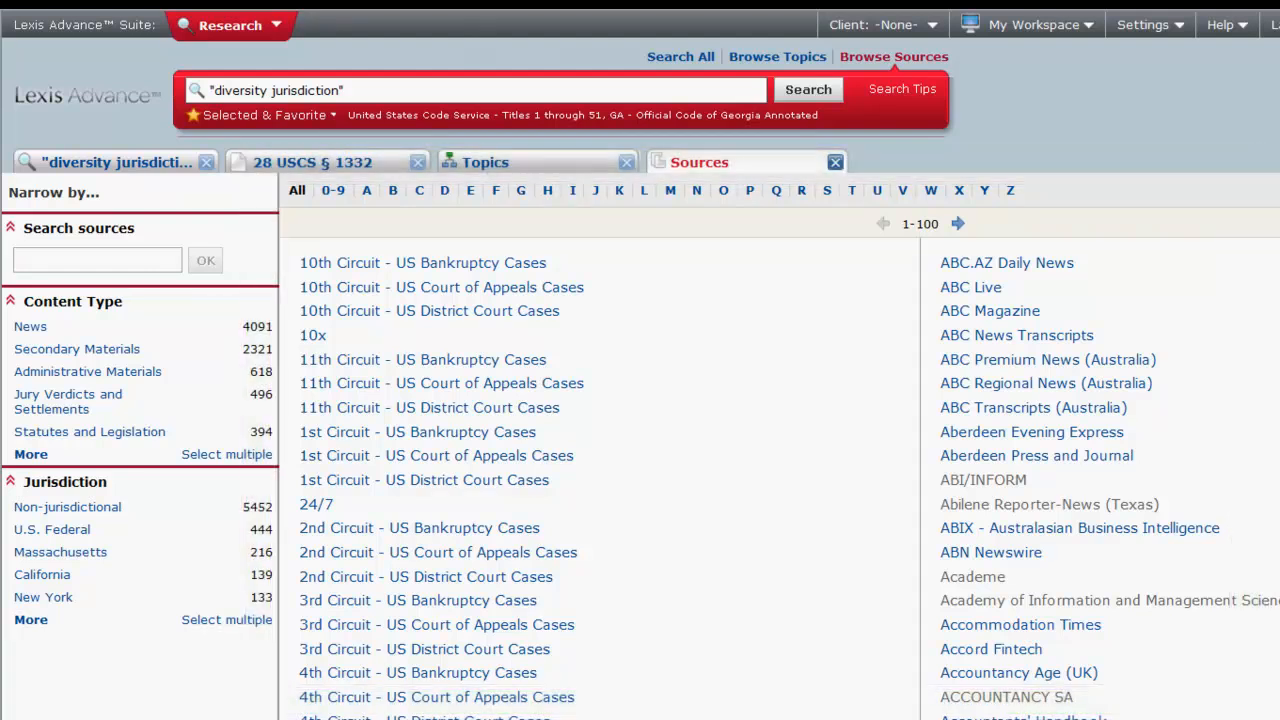
click(520, 190)
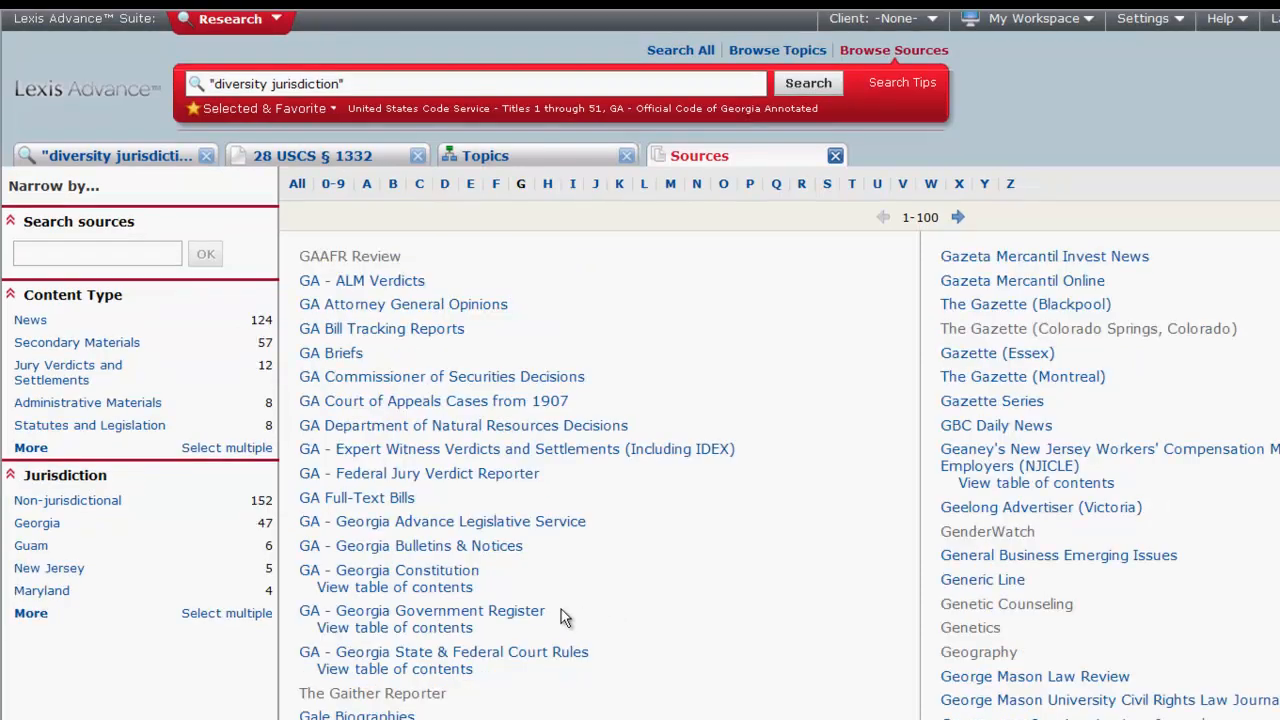
click(420, 610)
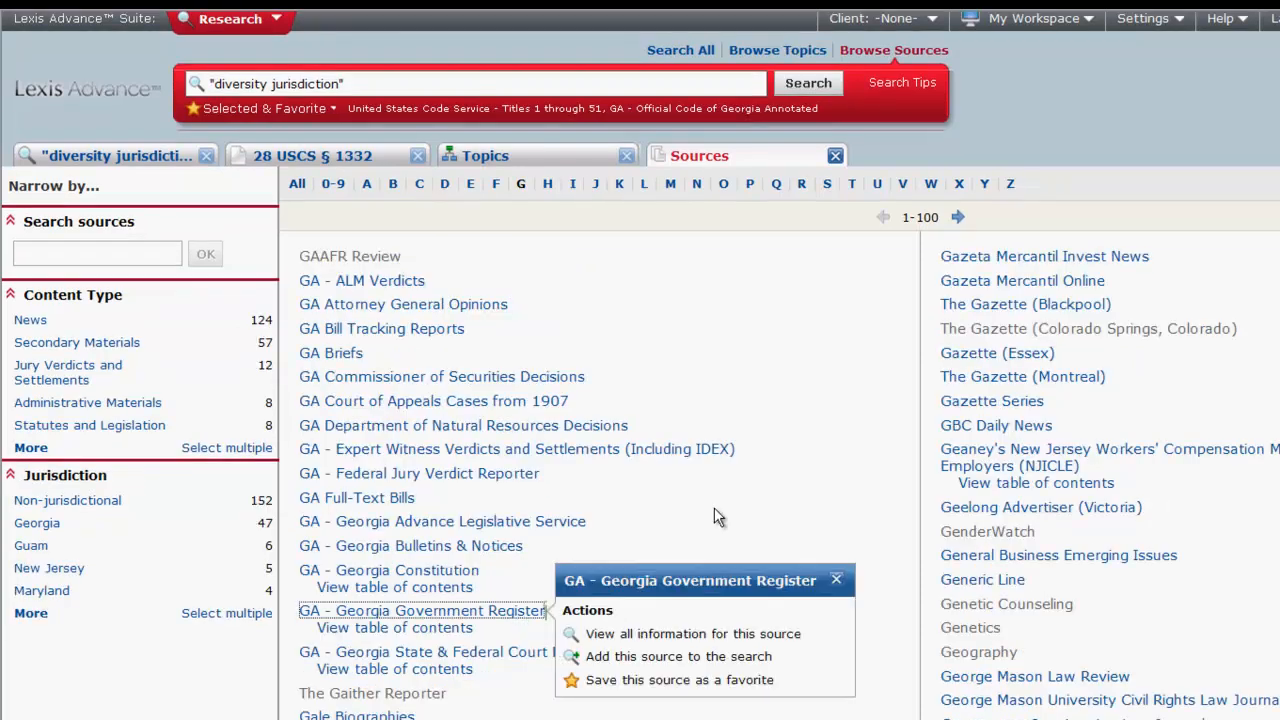
click(678, 656)
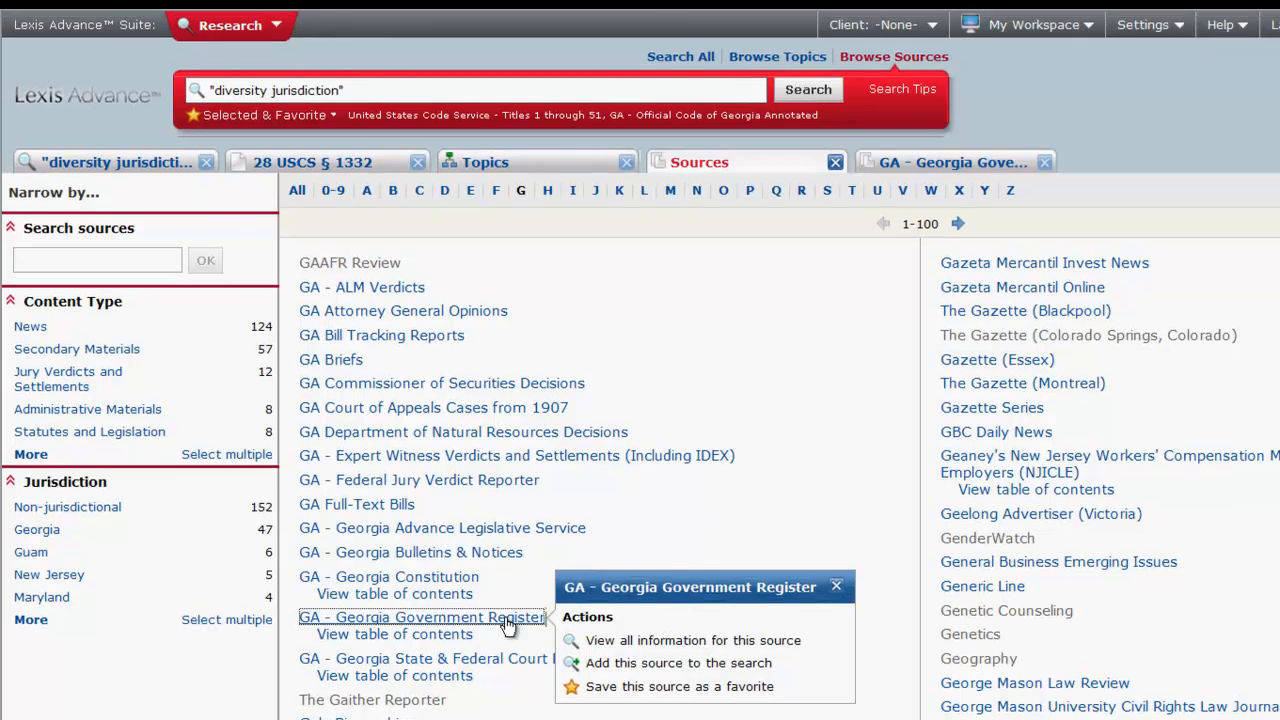
click(692, 640)
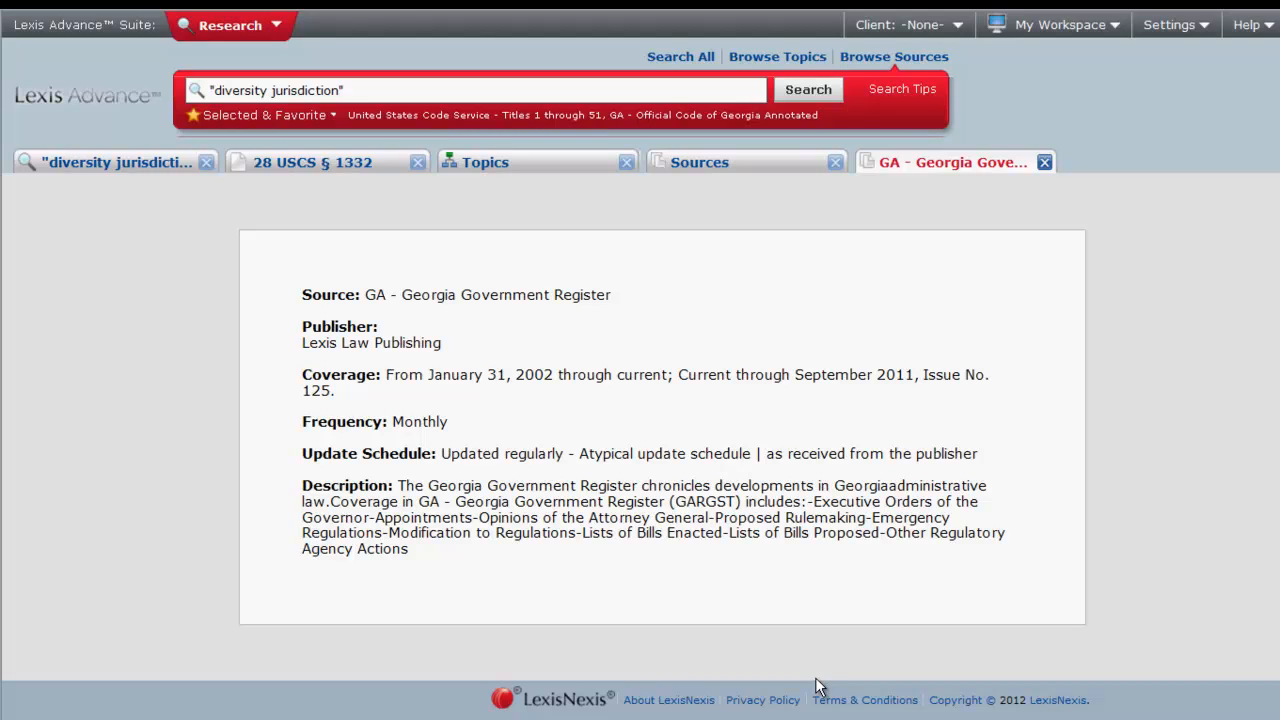
Add the Georgia Government Register to the search, then open the ABC Live source.
click(700, 162)
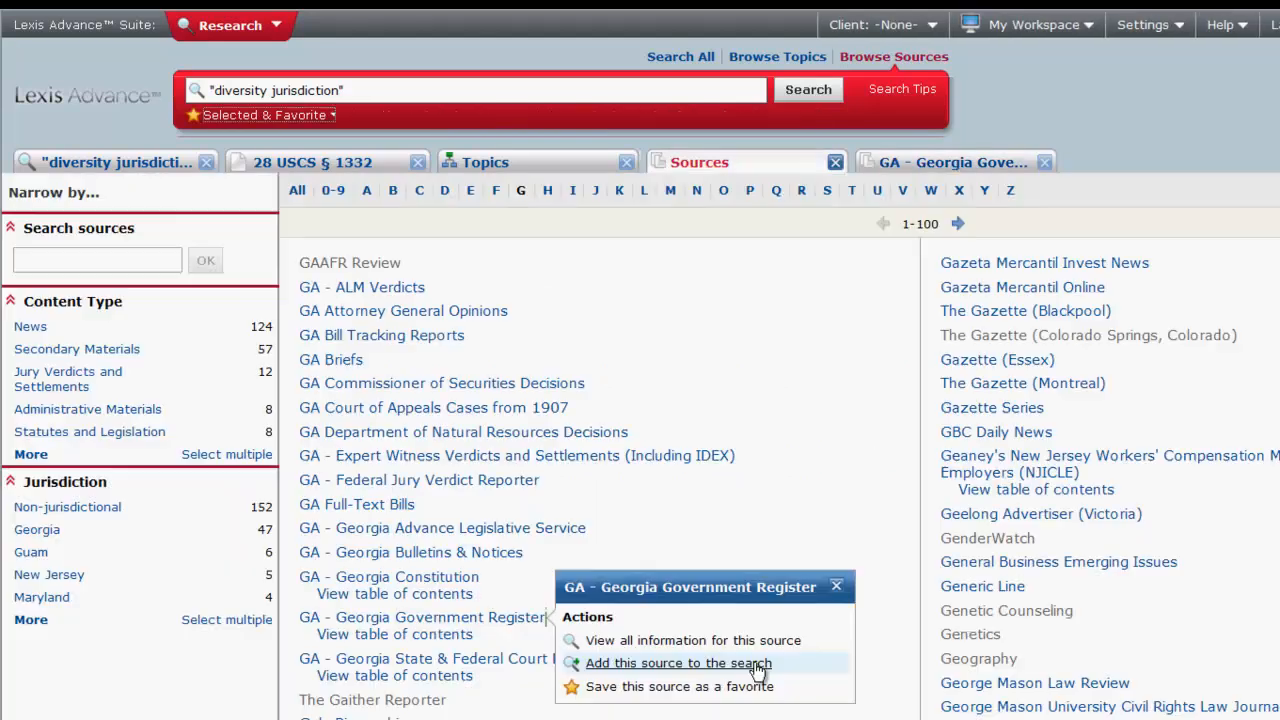
click(678, 662)
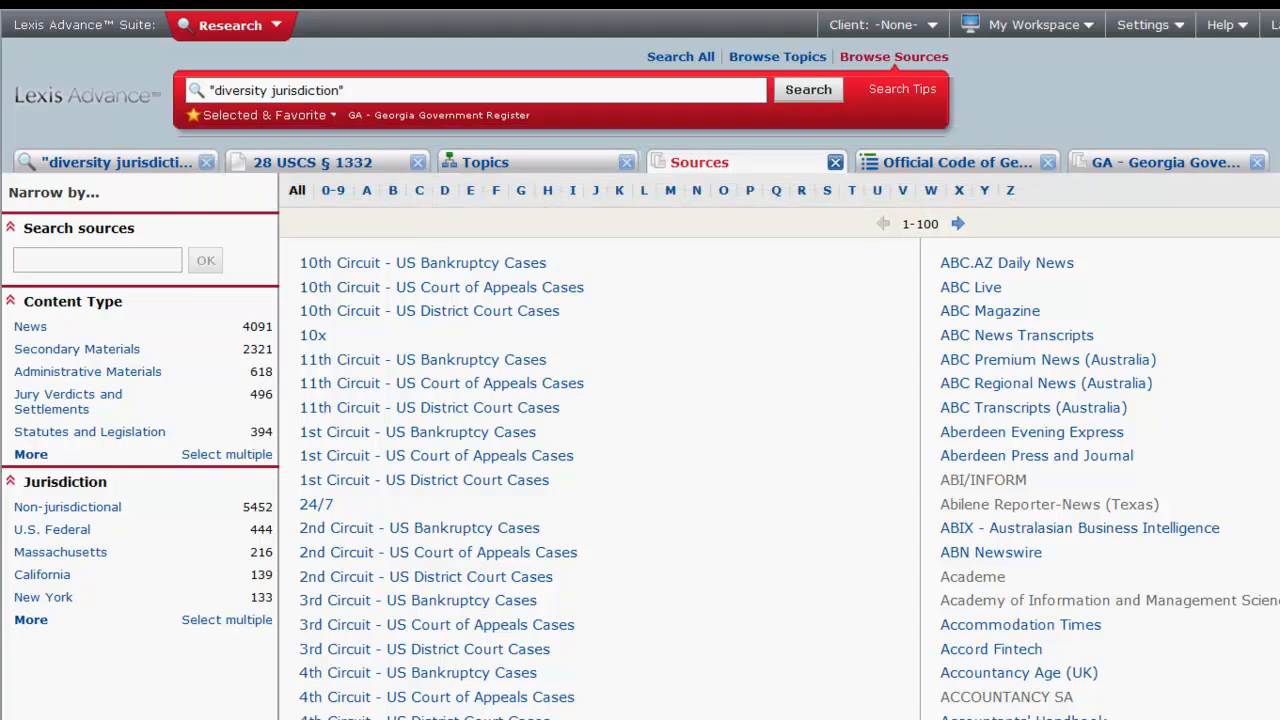
click(970, 288)
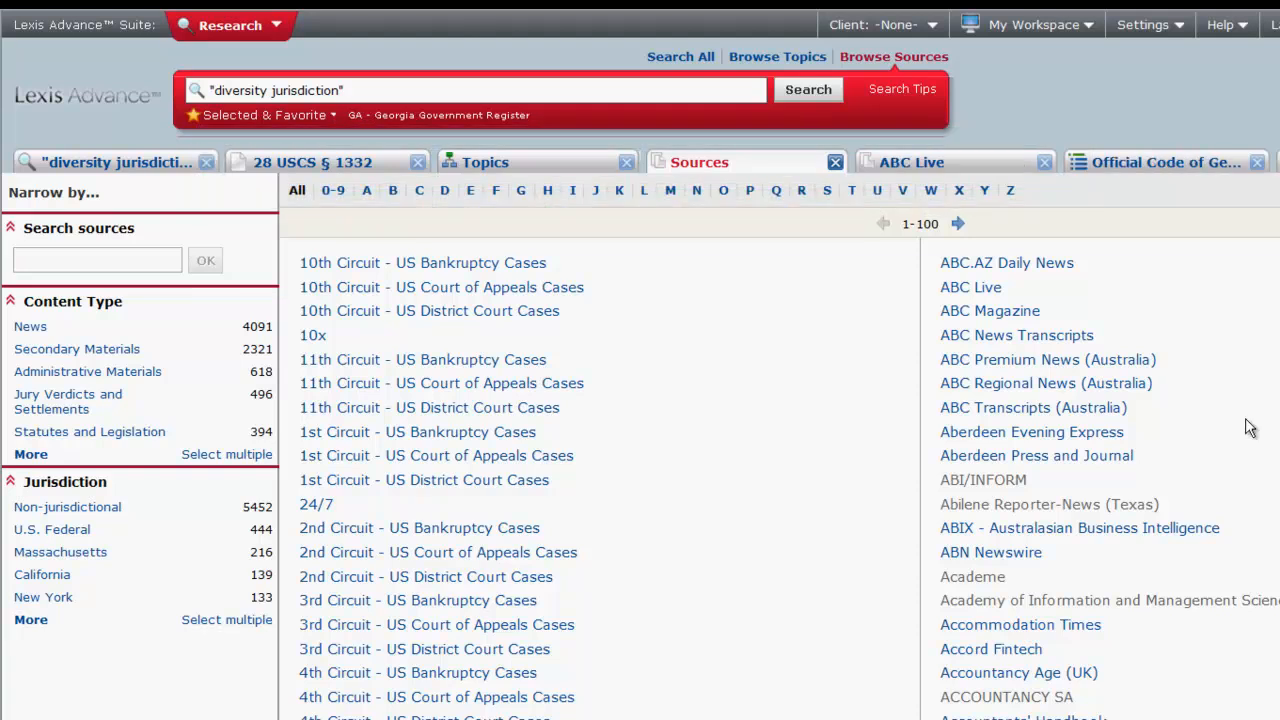